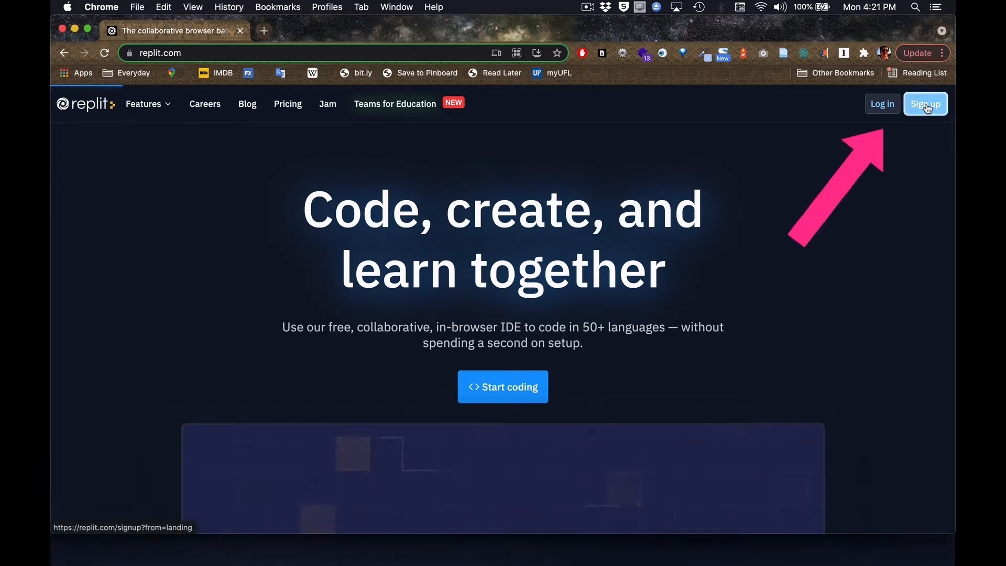
Step: Sign in to Replit from the landing page to reach the Home dashboard
left_click(925, 103)
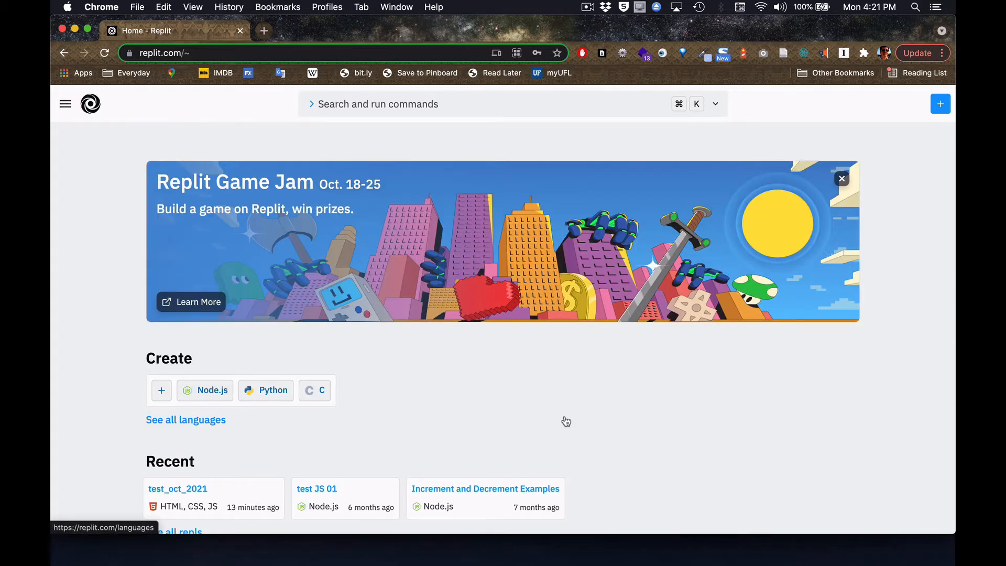
mouse_move(614, 432)
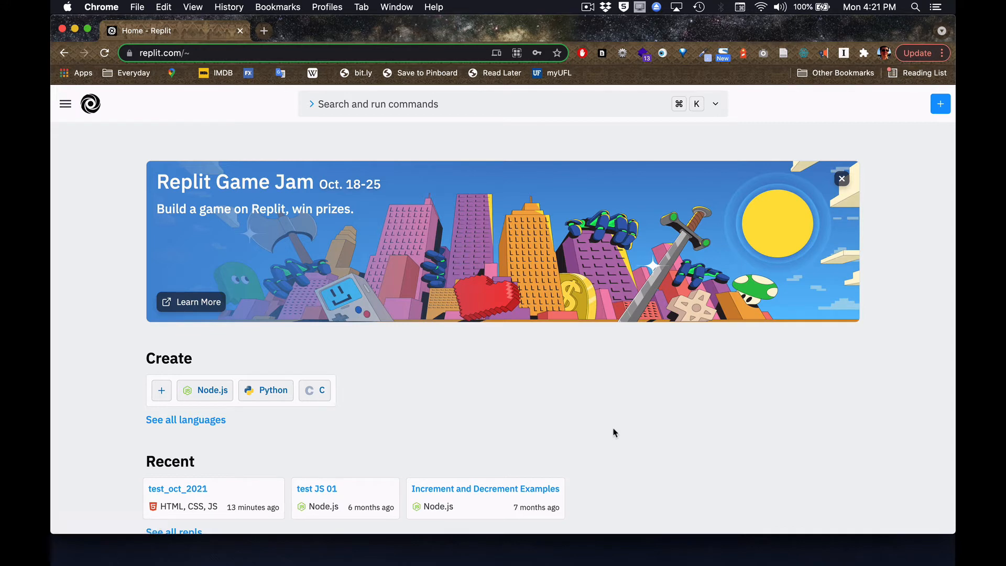
mouse_move(63, 158)
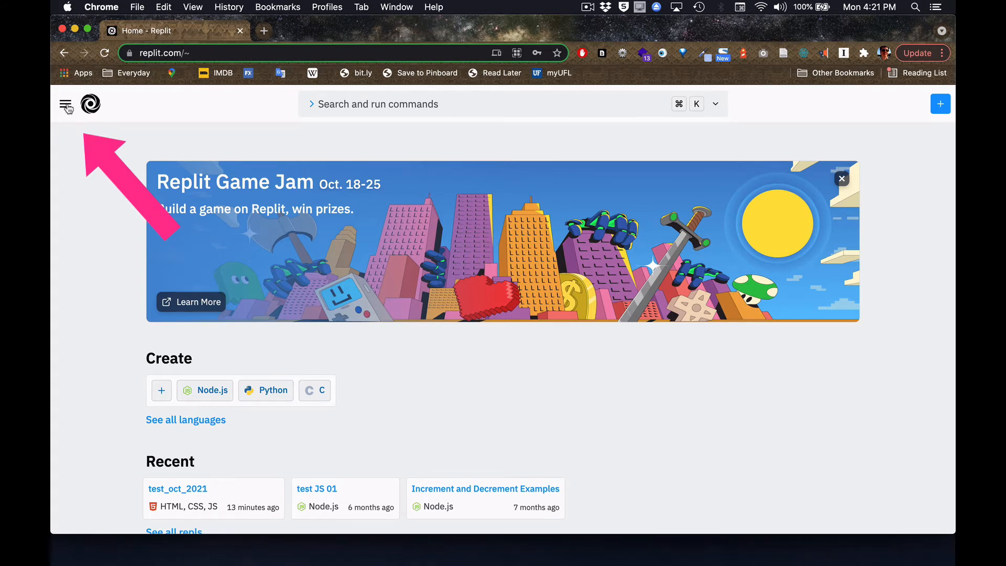
Step: Go to My repls from the hamburger menu and scroll the repl list
left_click(66, 104)
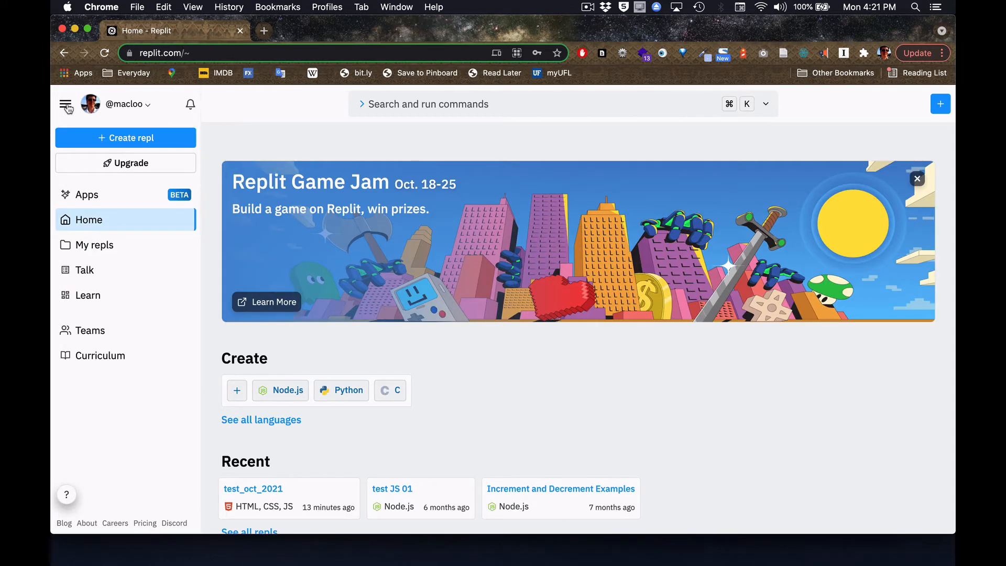
mouse_move(94, 244)
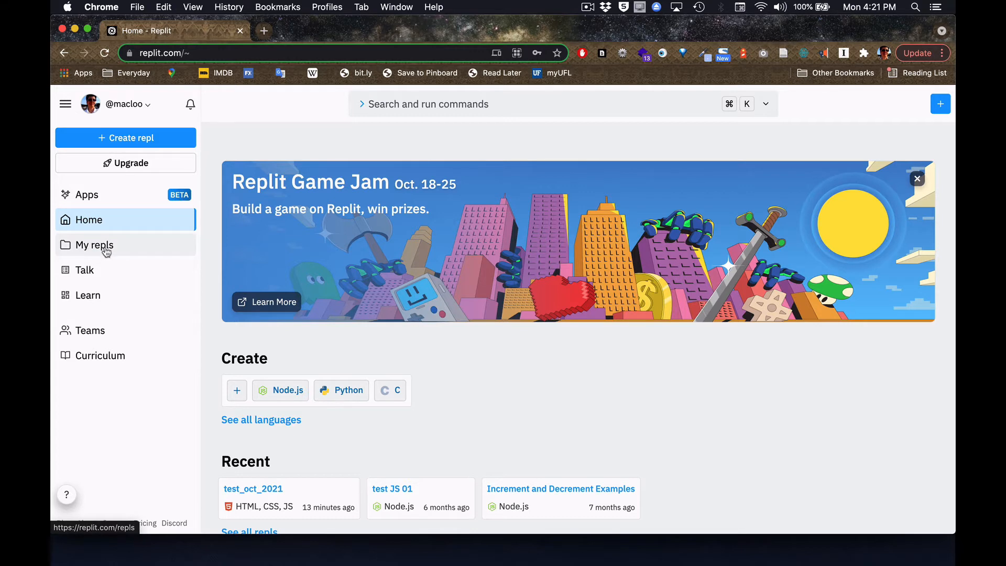
left_click(94, 244)
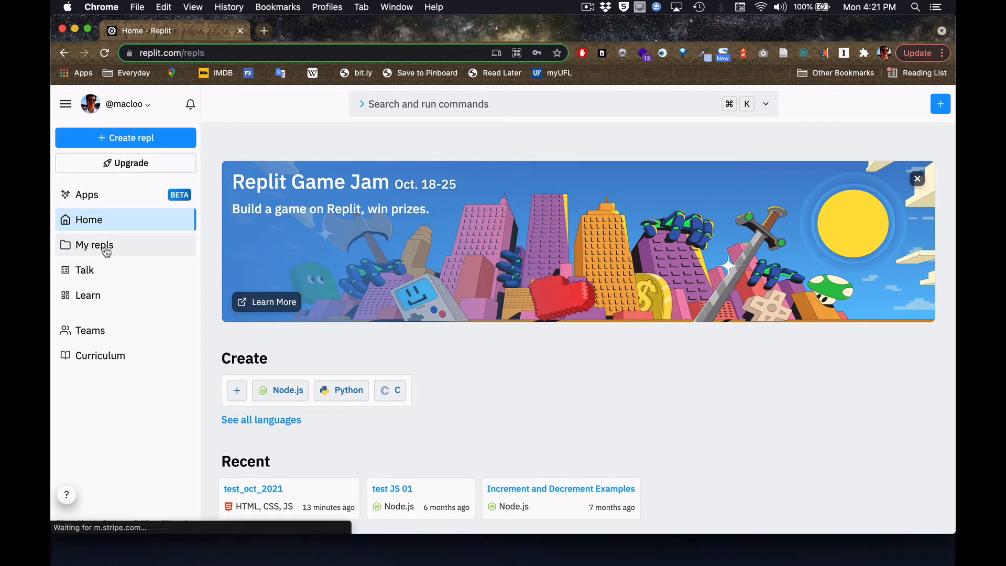
left_click(94, 245)
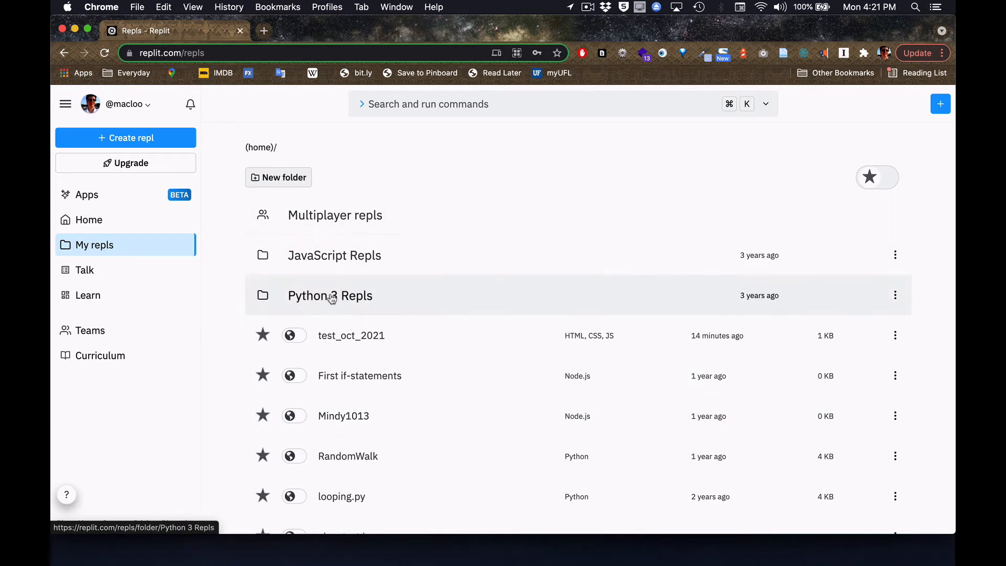
scroll("down", 3)
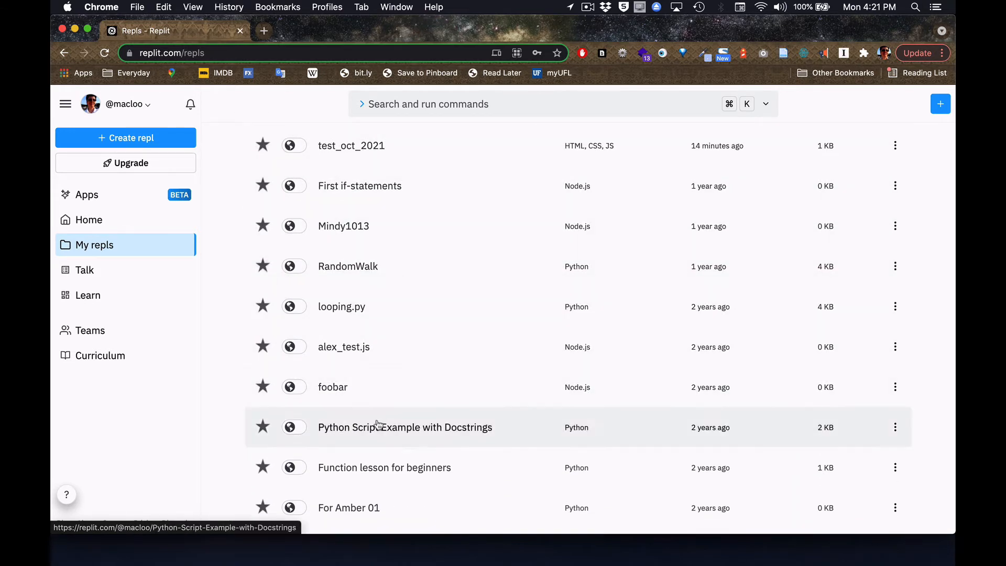
mouse_move(391, 452)
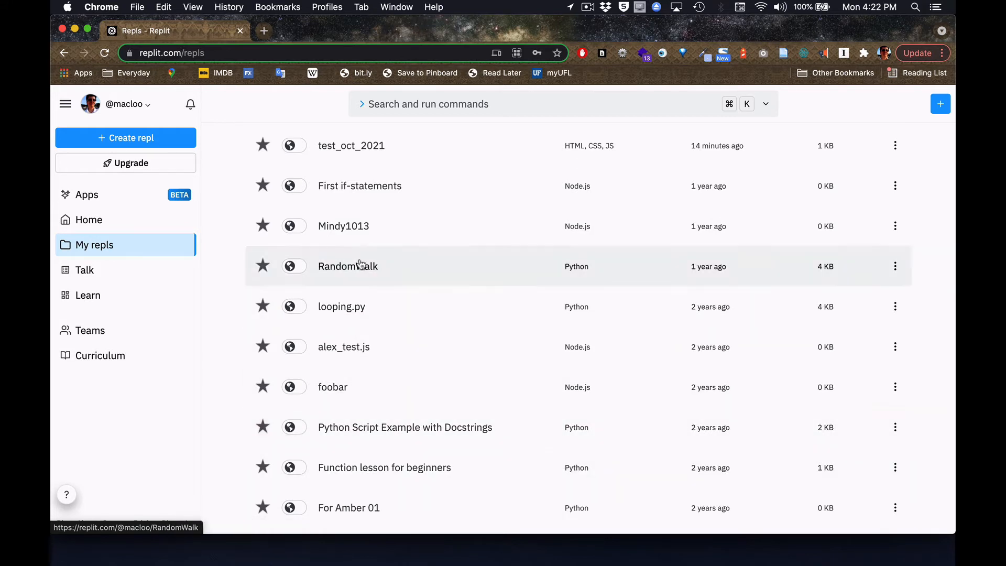
mouse_move(481, 400)
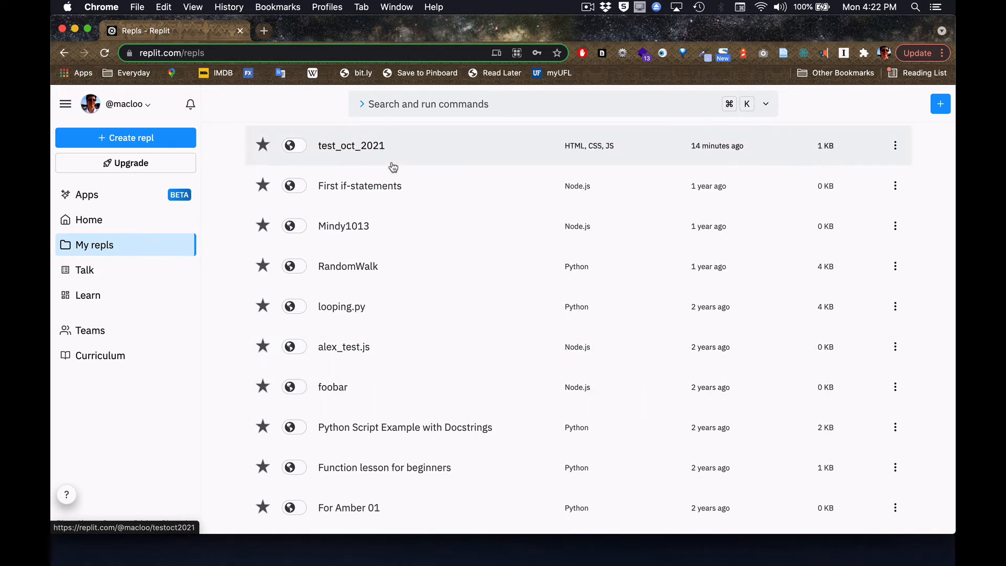
mouse_move(404, 266)
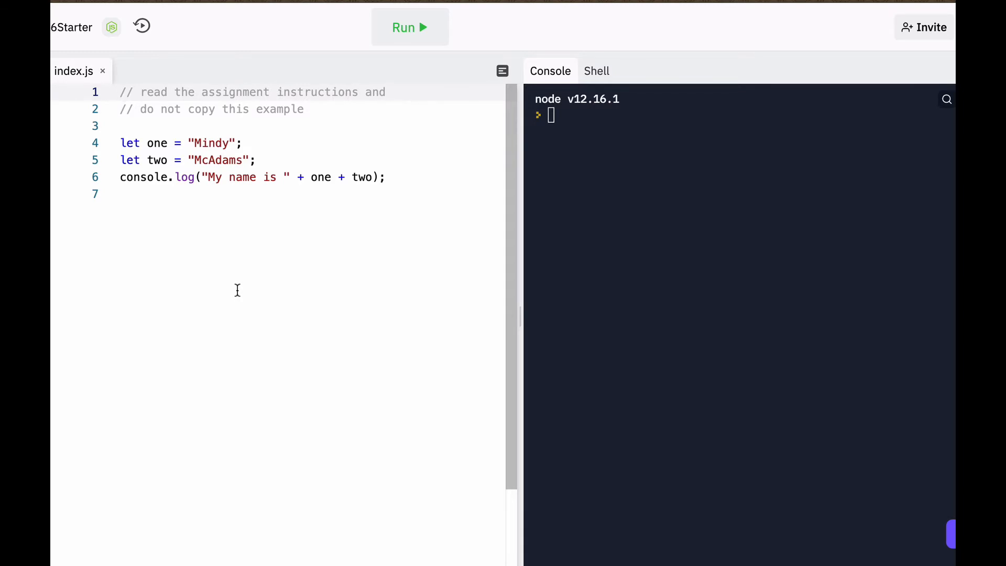
mouse_move(193, 277)
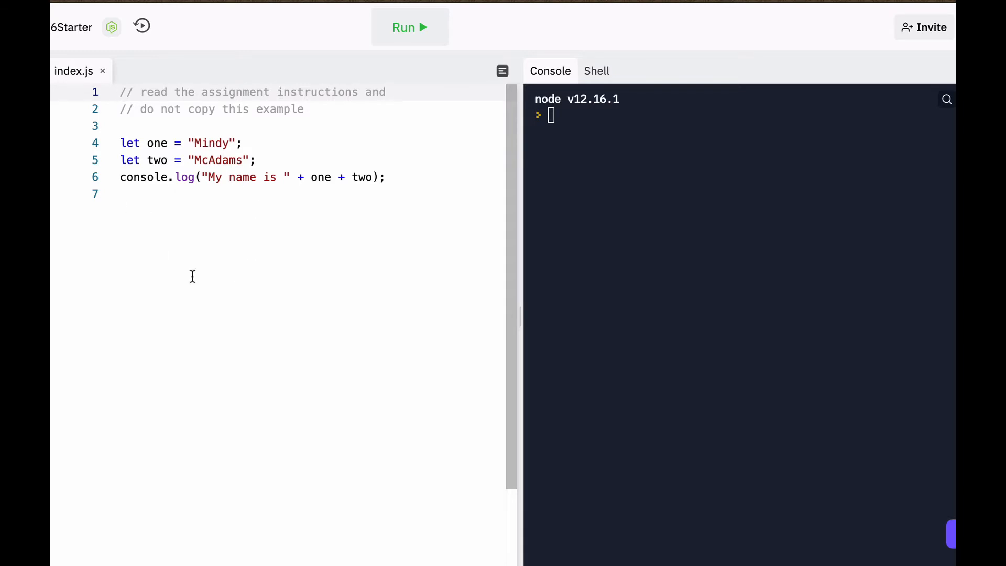
mouse_move(173, 259)
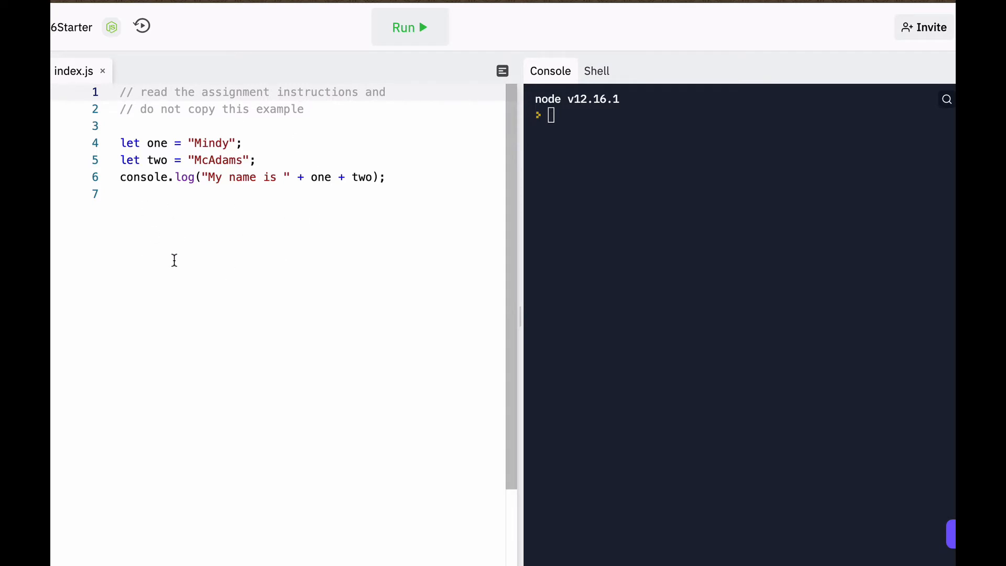
mouse_move(700, 204)
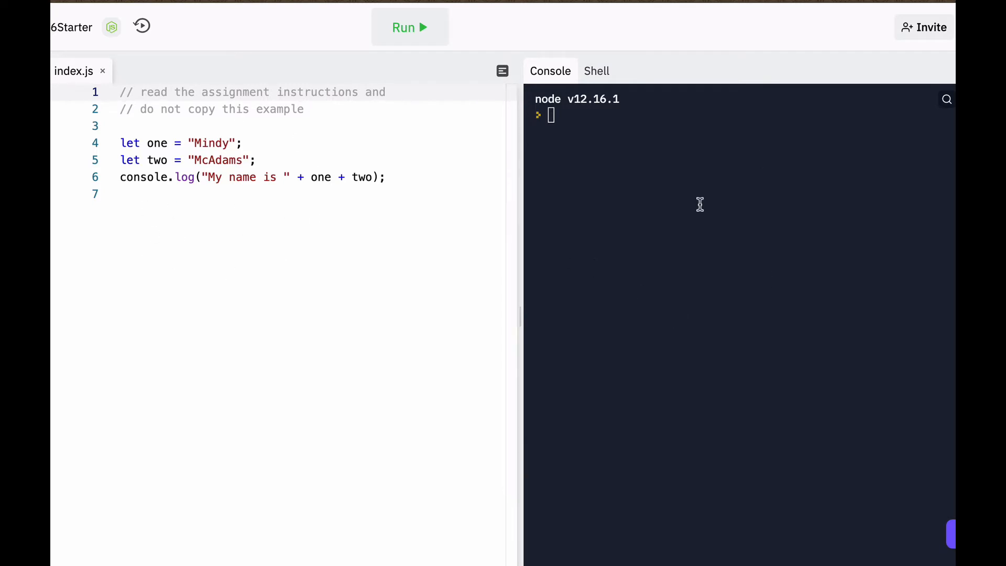
mouse_move(688, 340)
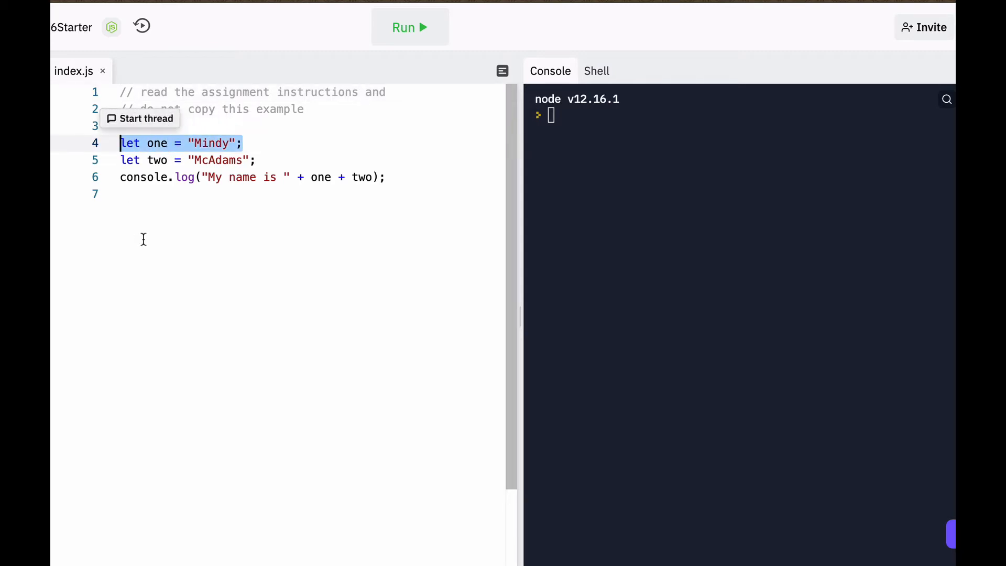
Step: In the starter repl's index.js, highlight both variable names and the first string value
double_click(156, 143)
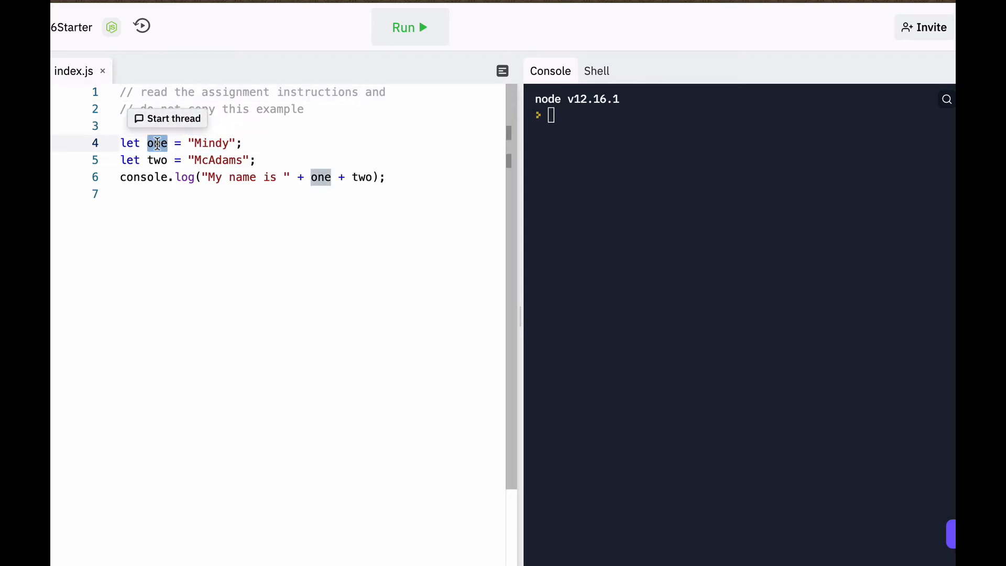
left_click(189, 143)
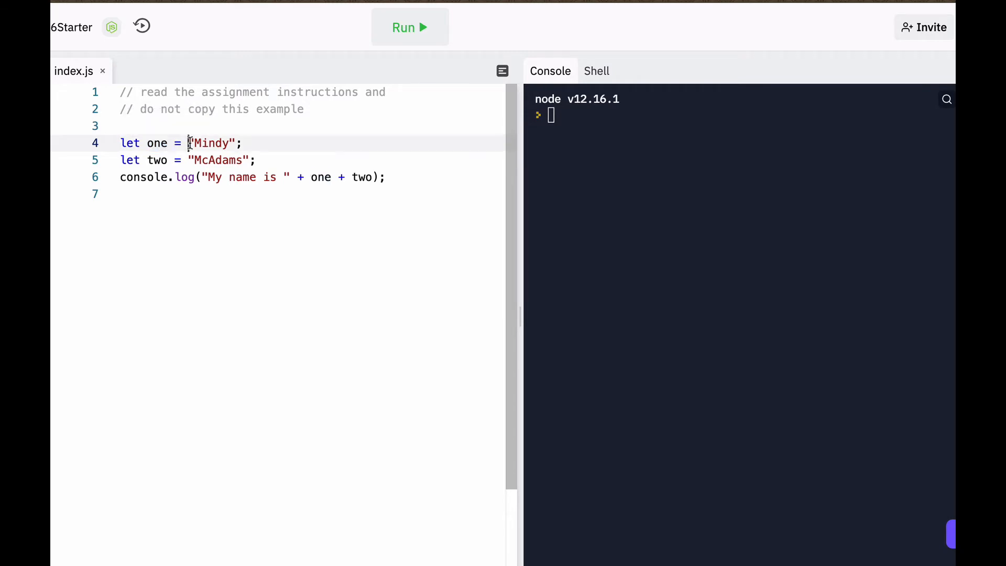
double_click(210, 142)
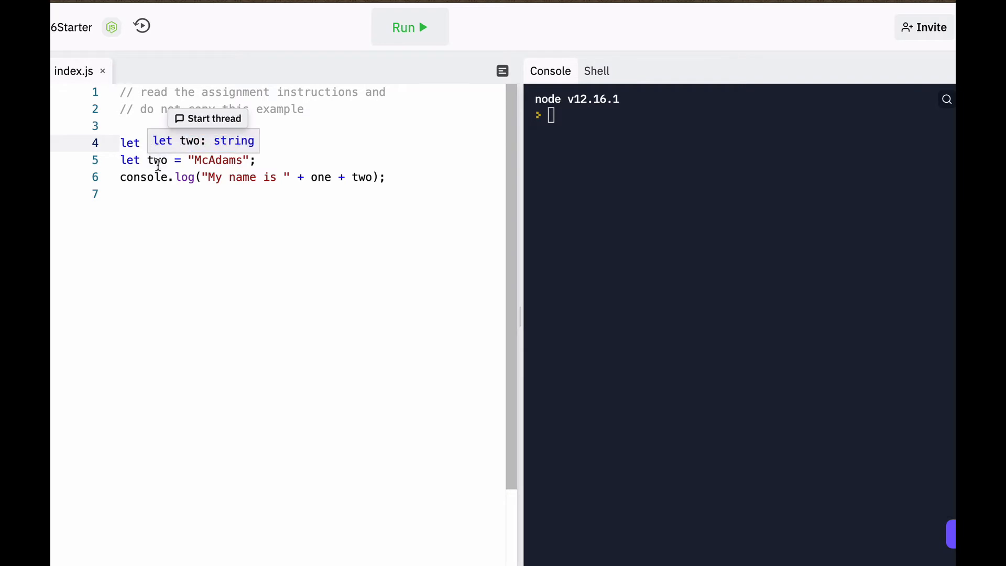
double_click(157, 160)
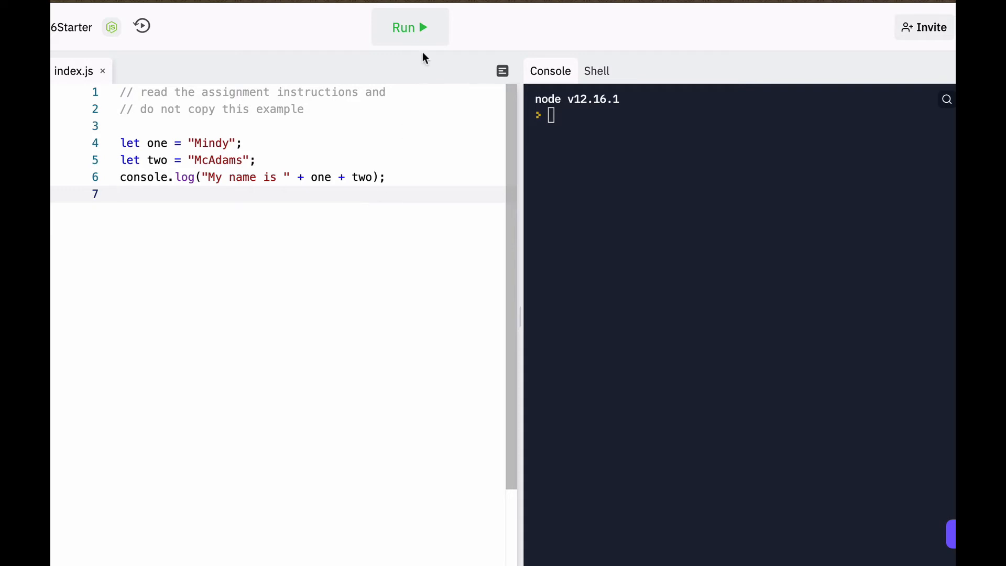
Step: Run the starter index.js and read the 'My name is' sentence in the Console
left_click(409, 27)
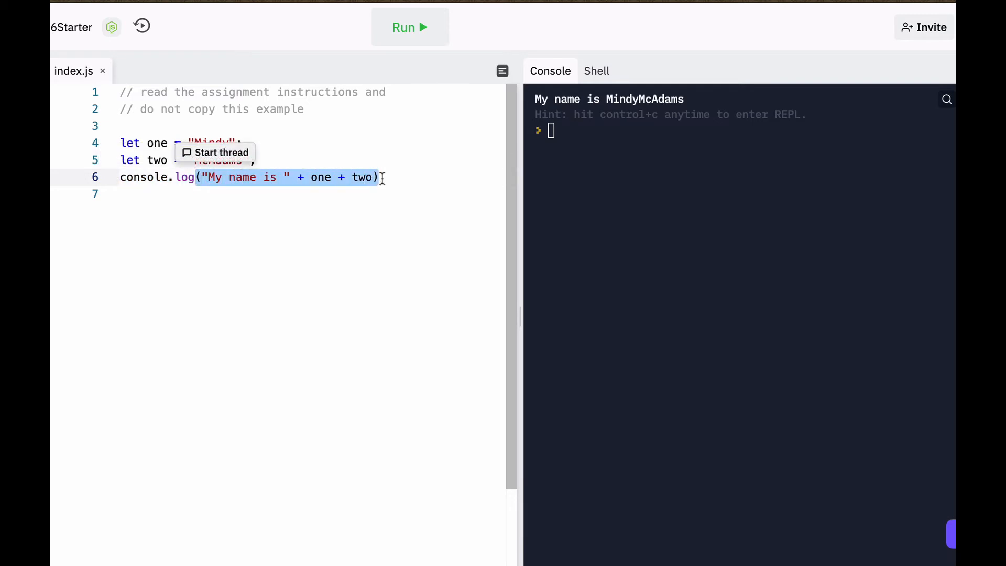
type(";")
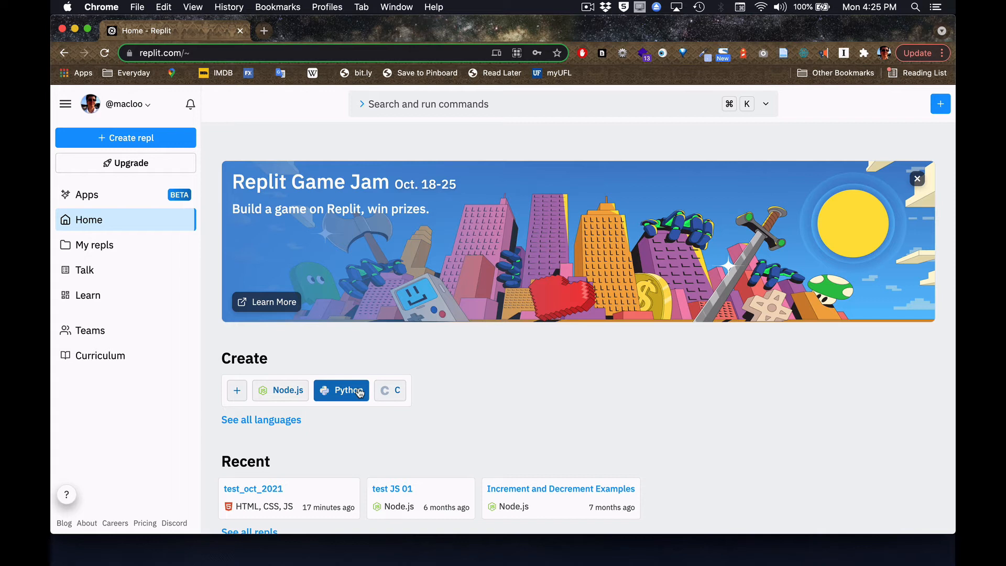
mouse_move(390, 390)
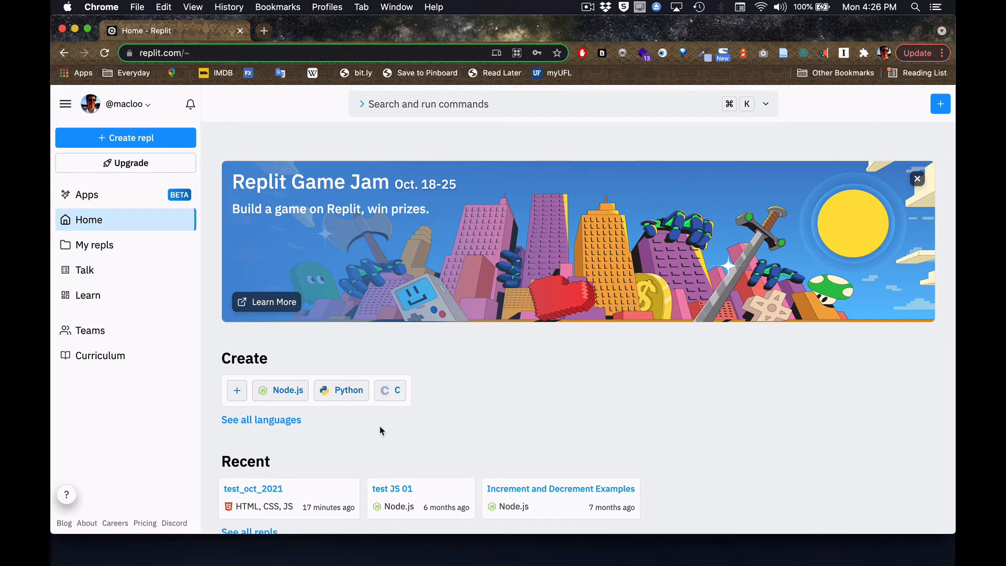
Step: Browse the full language list and pick Node.js for the new repl
left_click(261, 419)
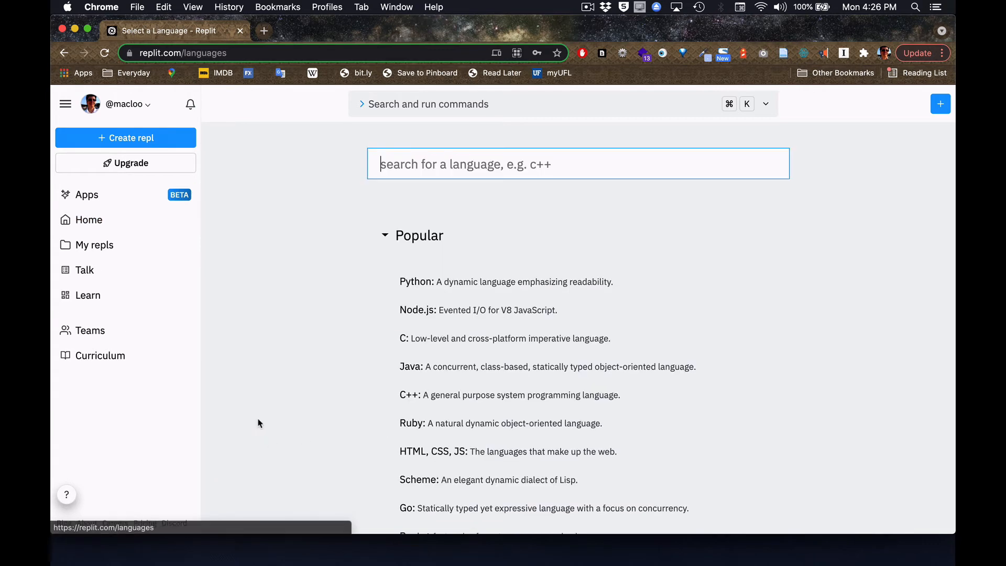
mouse_move(451, 394)
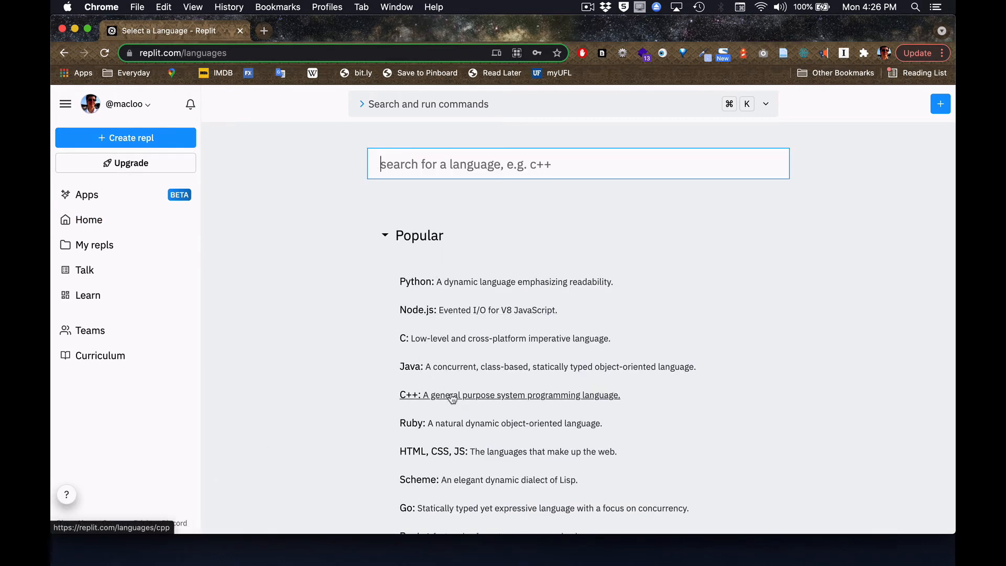
scroll("down", 3)
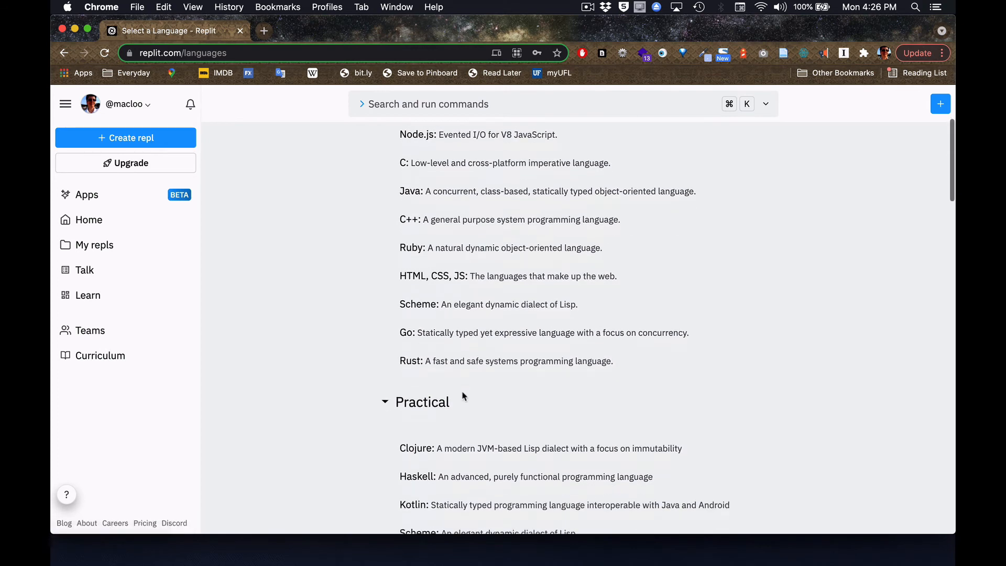
scroll("down", 3)
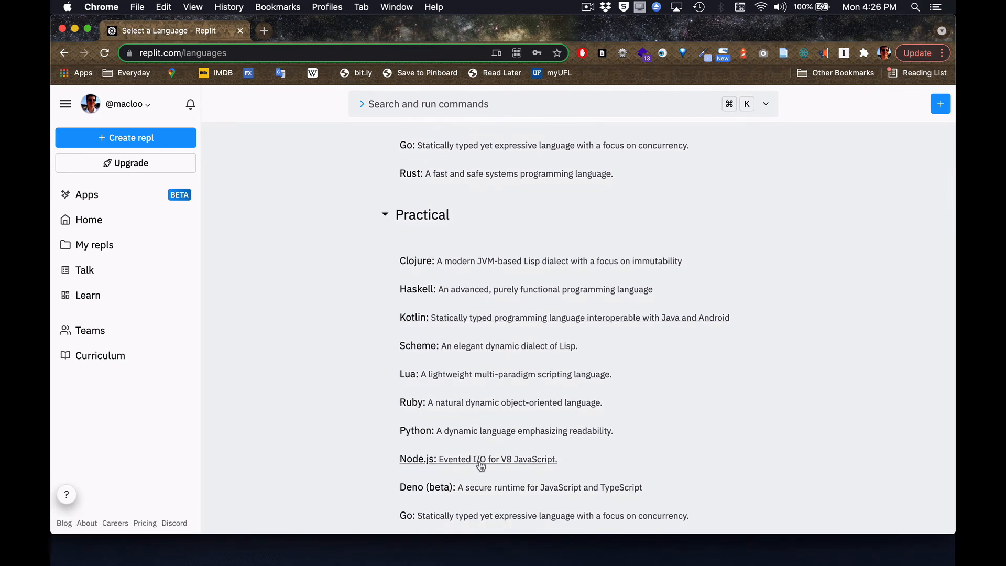
mouse_move(650, 408)
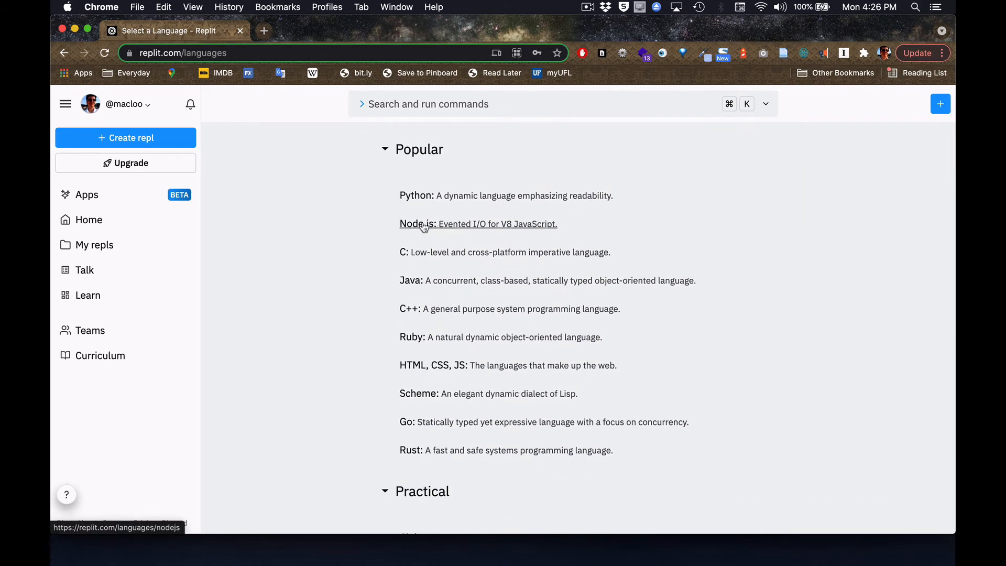
mouse_move(417, 224)
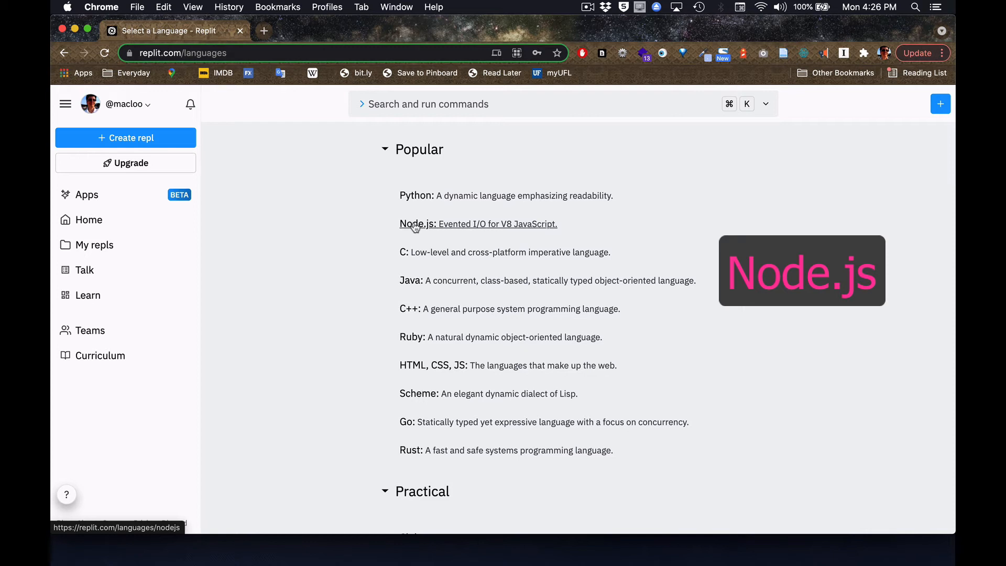
mouse_move(416, 224)
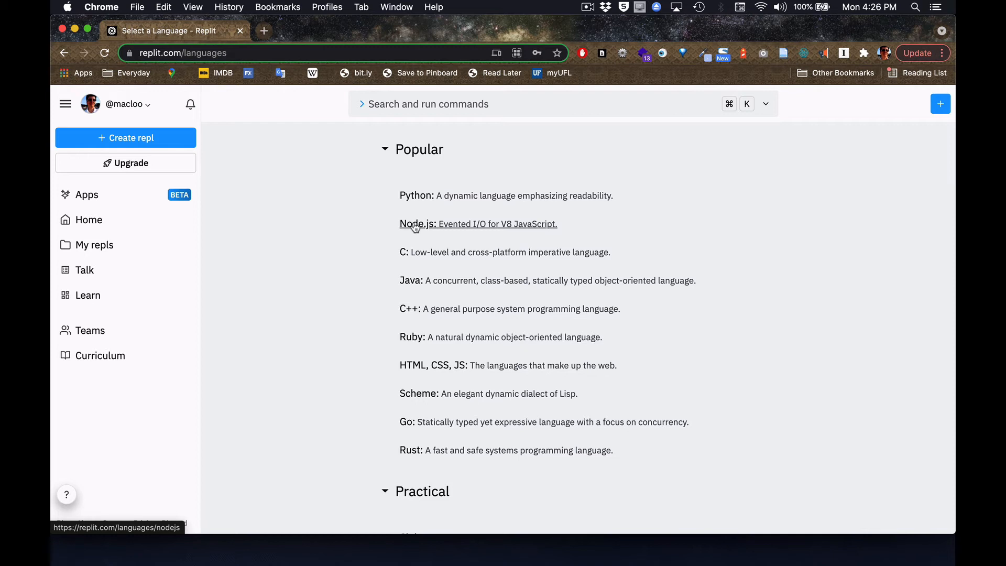
left_click(409, 224)
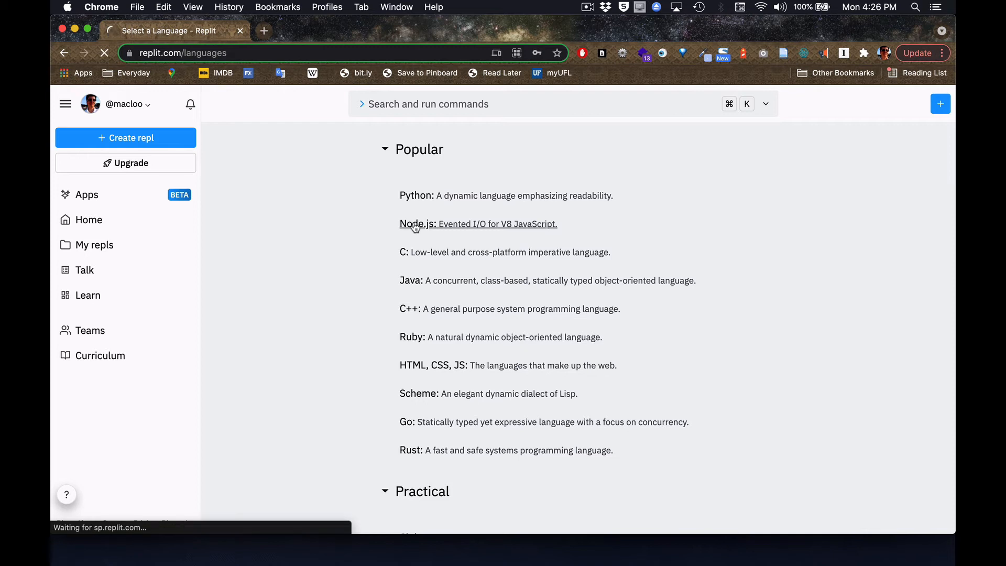
Step: Title the Node.js repl mcadams_assignment6 and create it
left_click(410, 224)
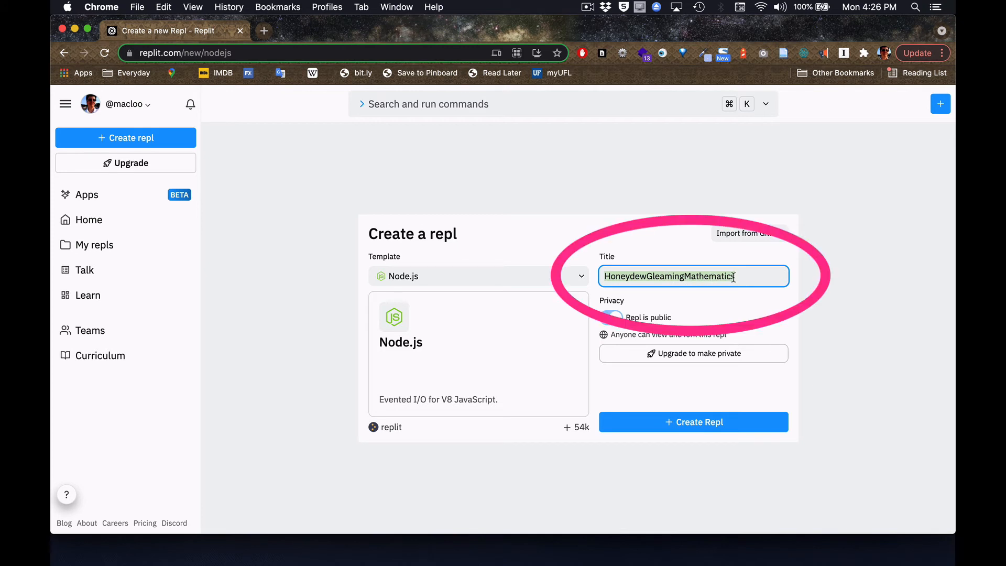
type("m")
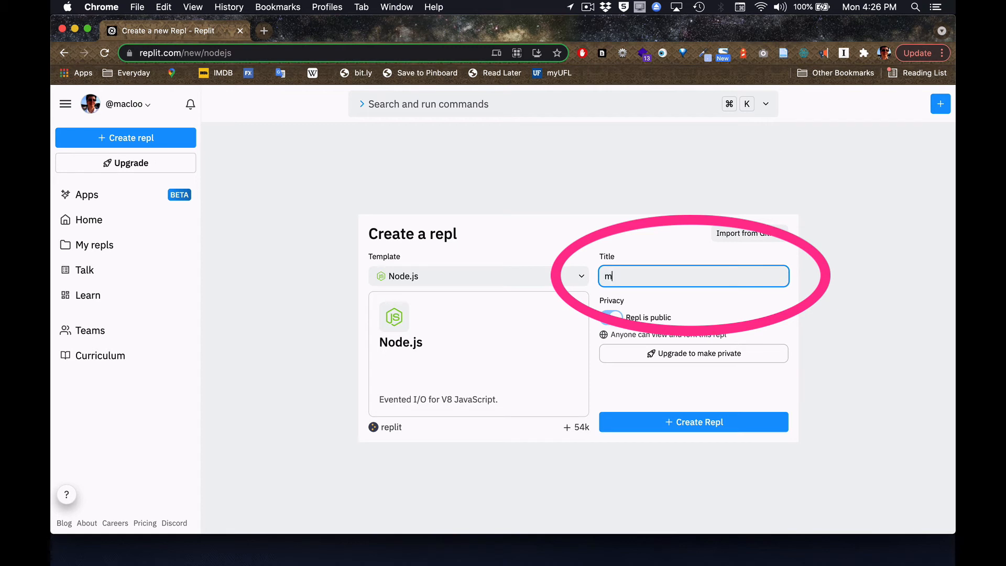
type("cadams")
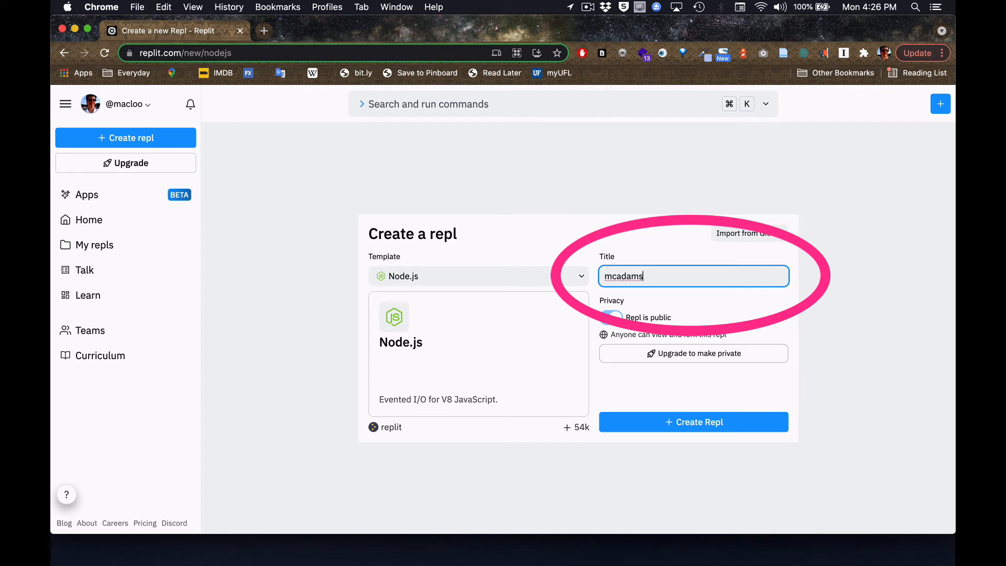
type("_assignment6")
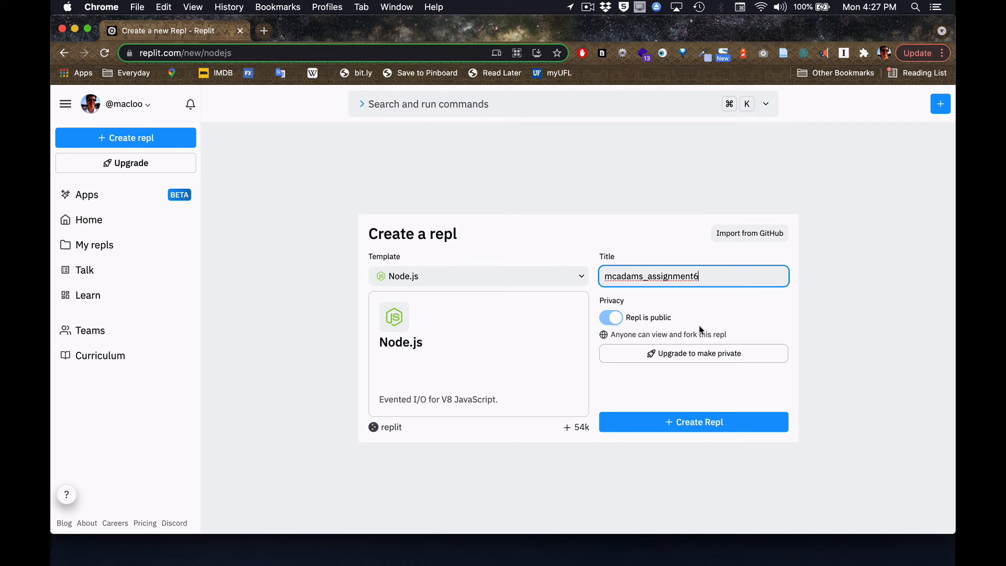
mouse_move(523, 357)
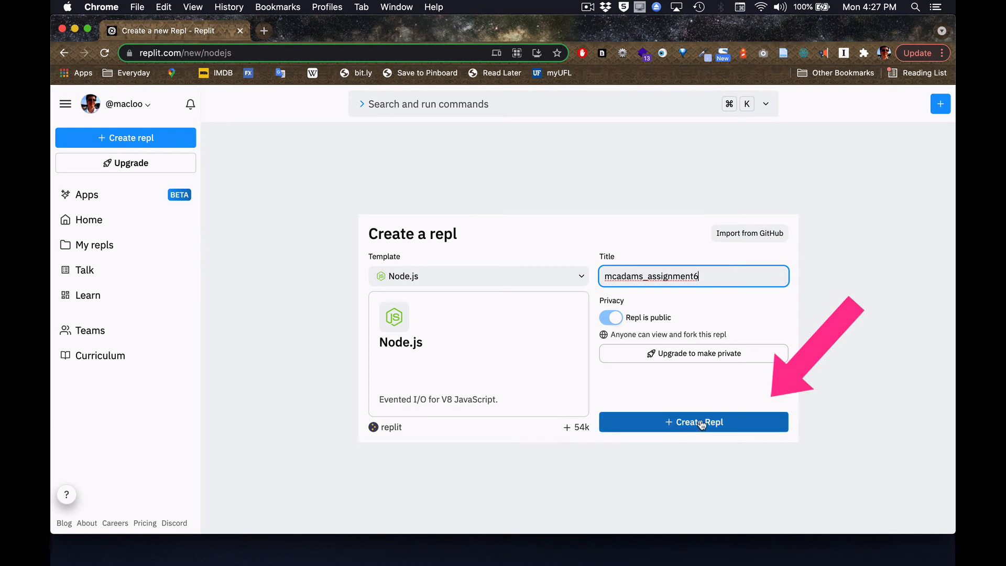
left_click(693, 422)
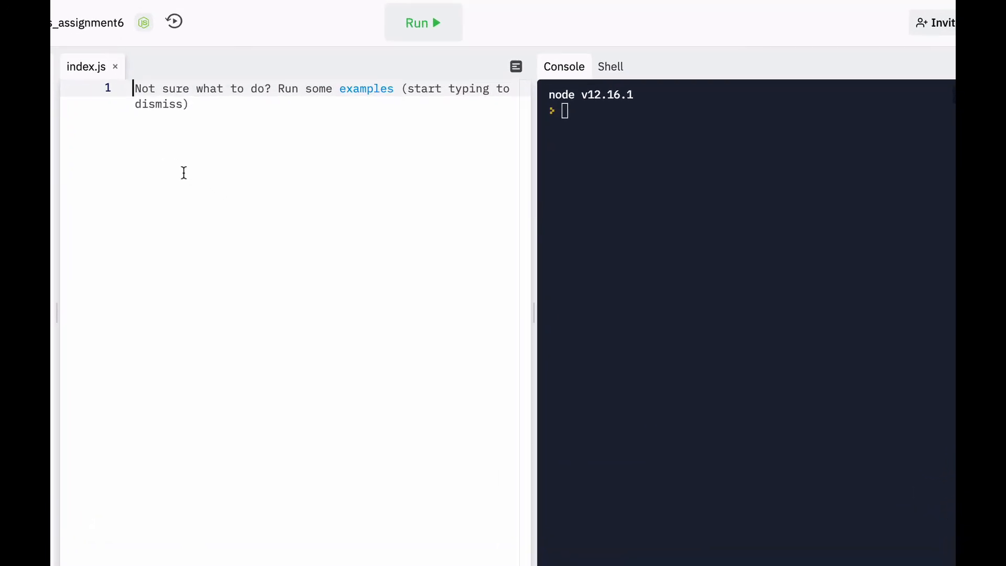
Step: Add a '// this is a comment' line and declare let thisWord = "foobar";
type("//")
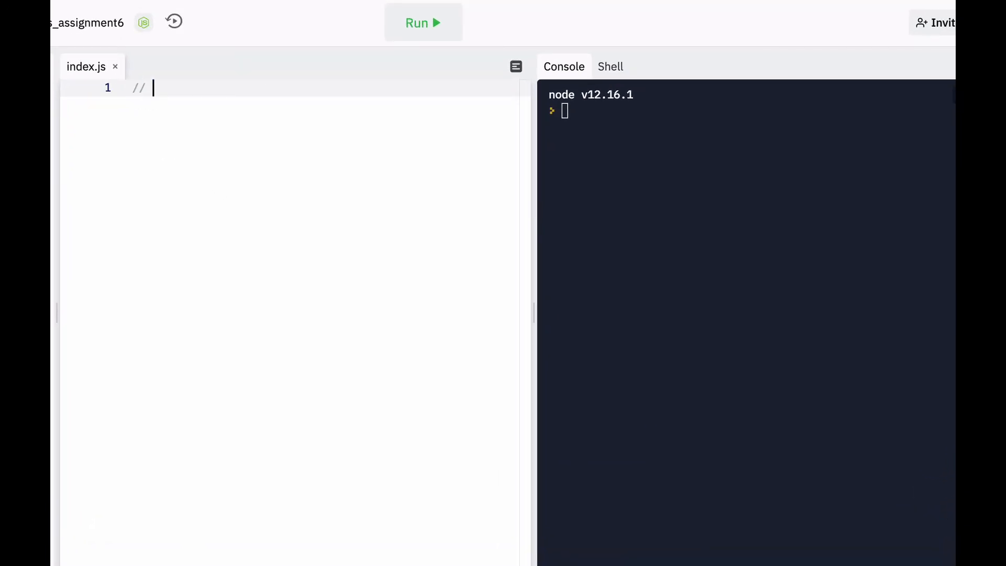
type("this is a")
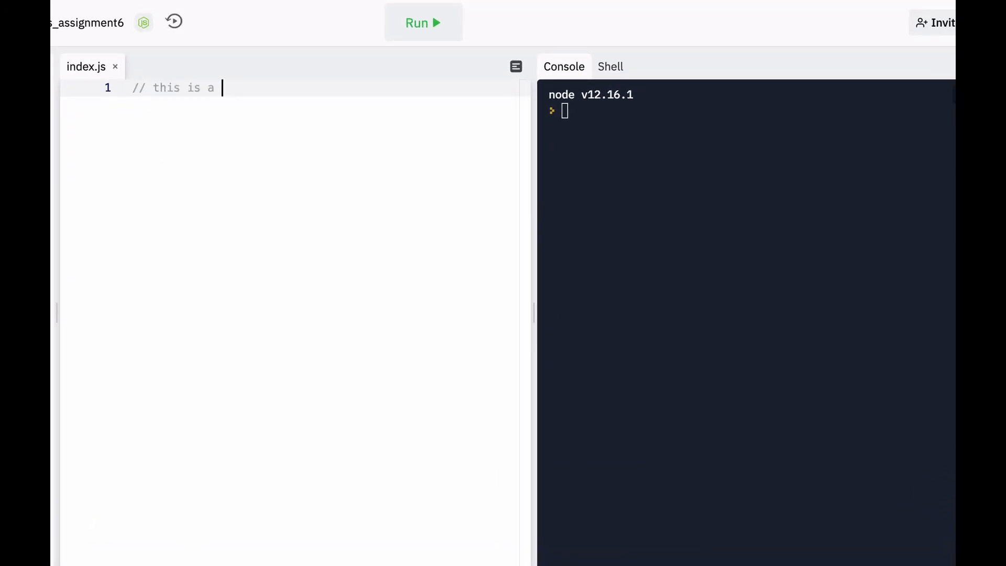
type("comment")
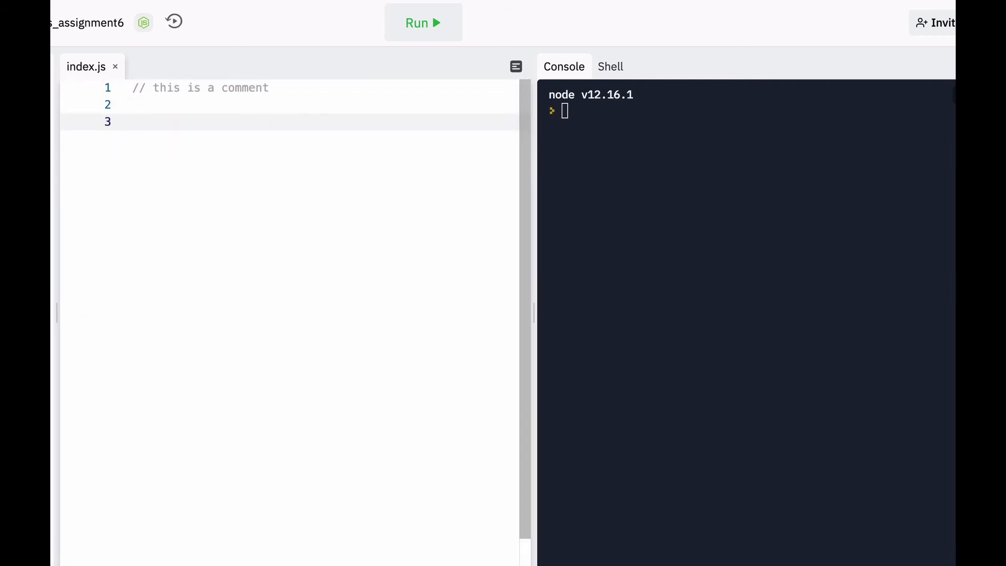
type("let")
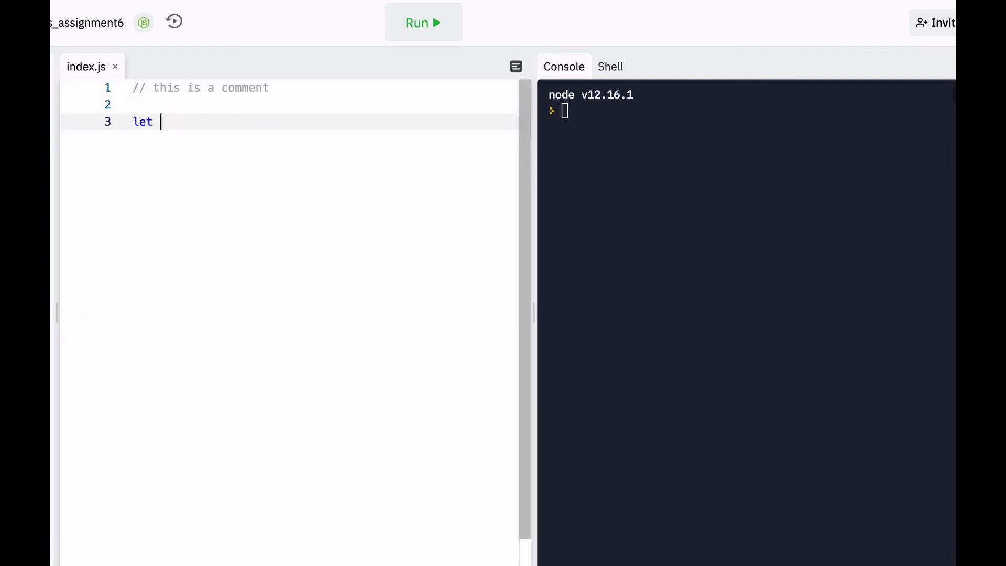
type("this")
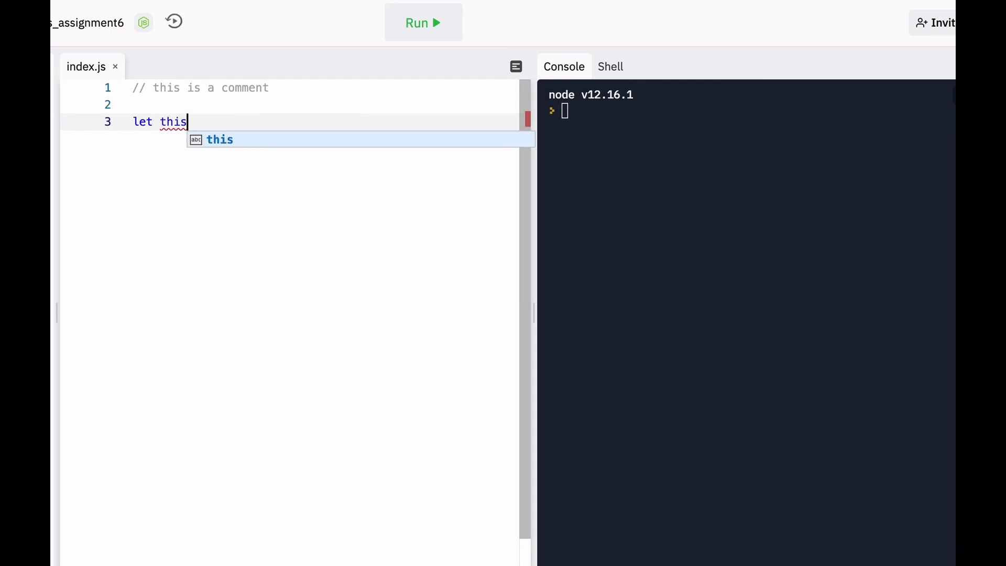
type("Word")
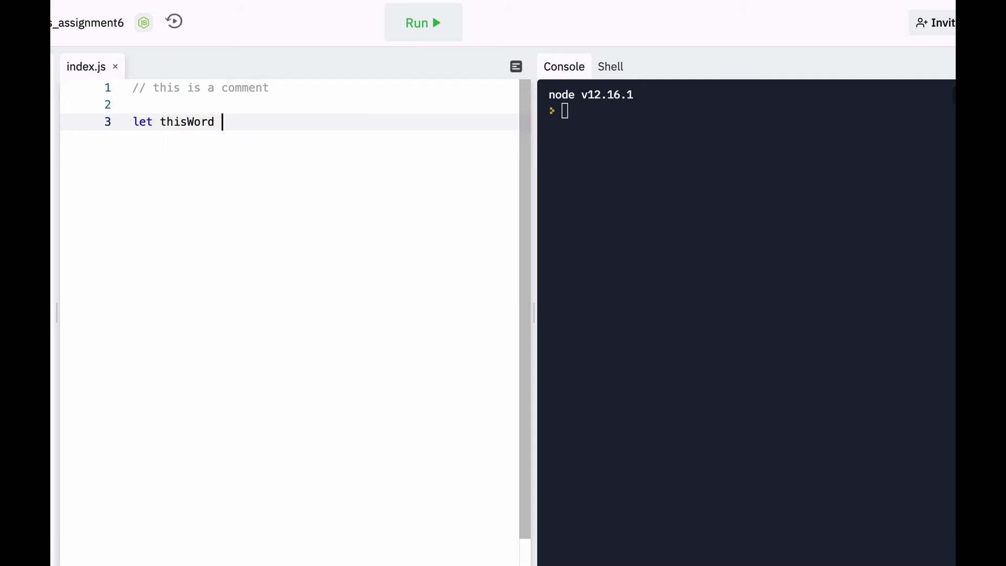
type("= \"\"")
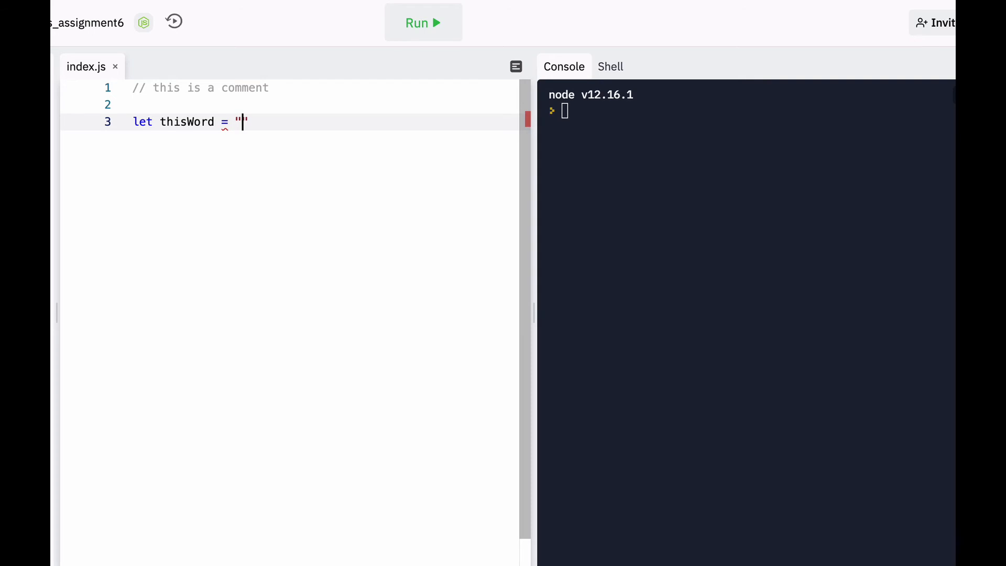
type("foobar")
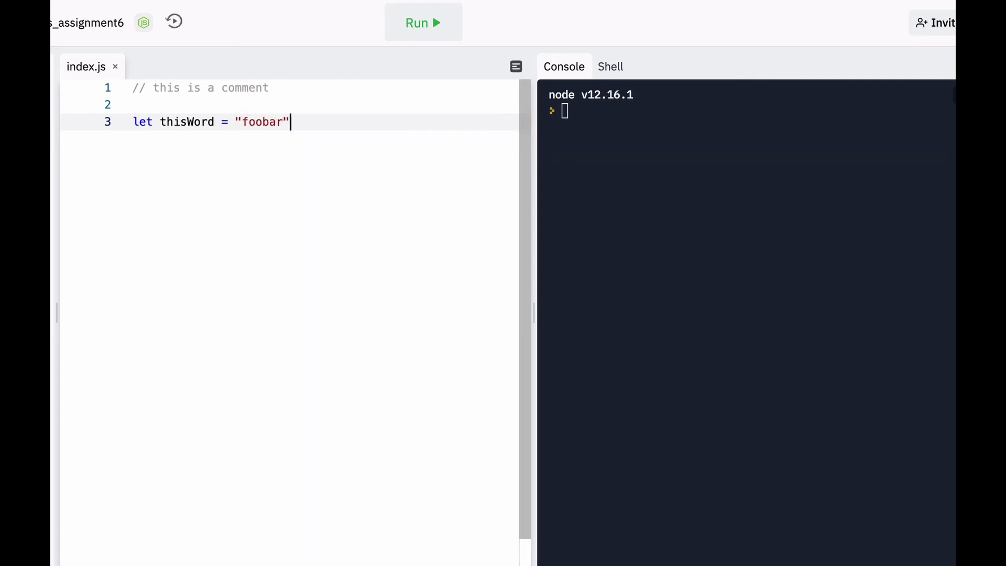
type("AbortControll")
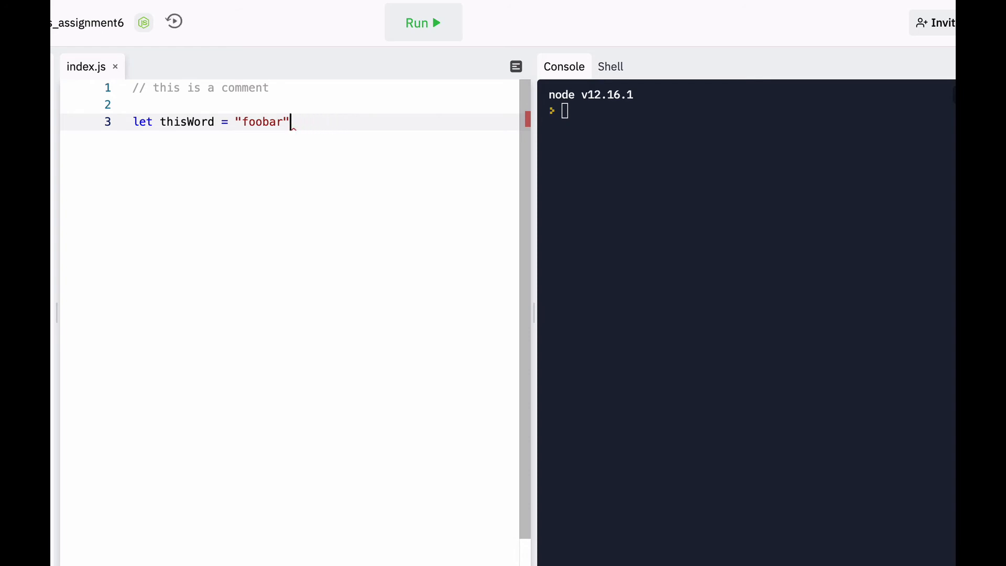
type(";")
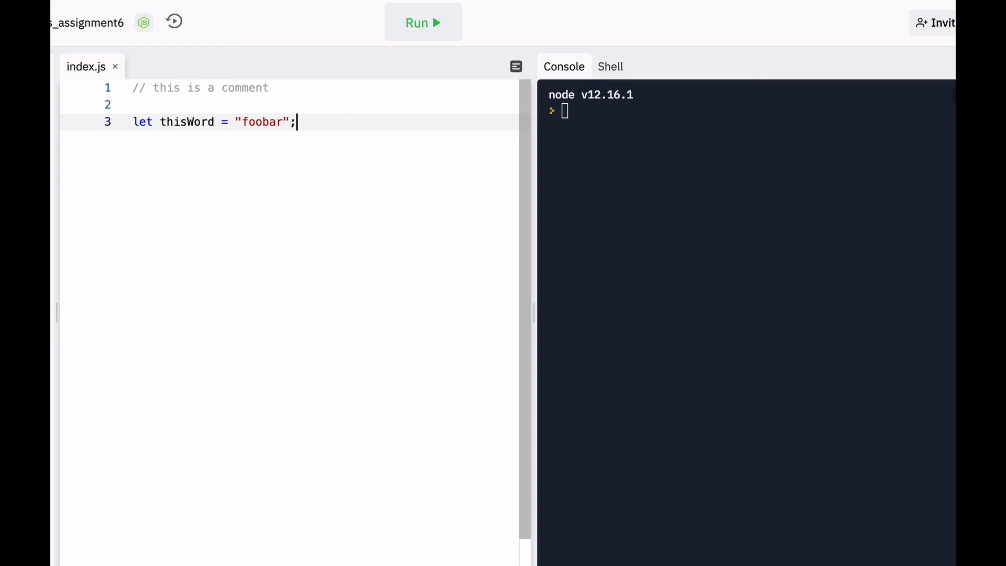
Step: Declare let thisNum = 42; on the next line
type("let")
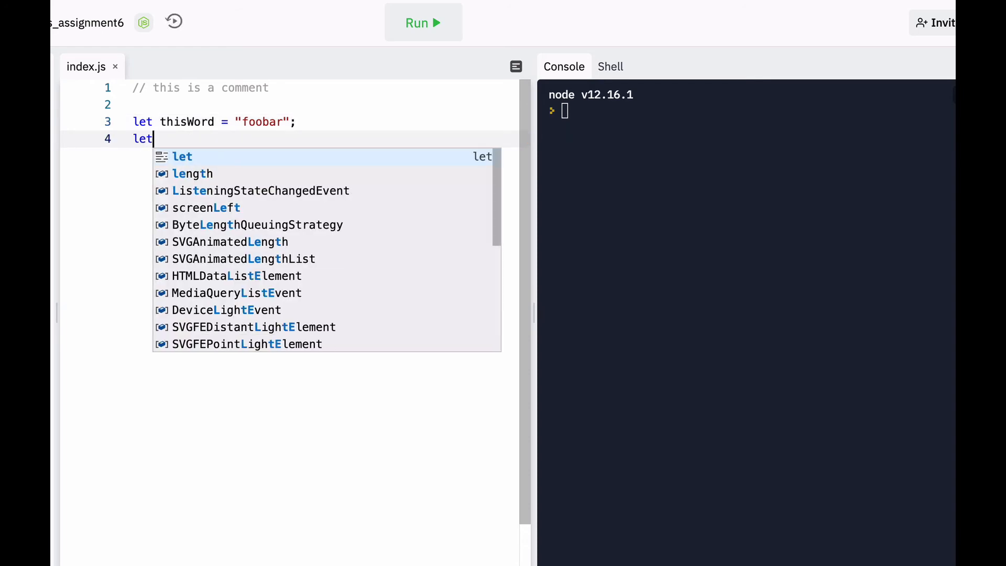
type("thisNum =")
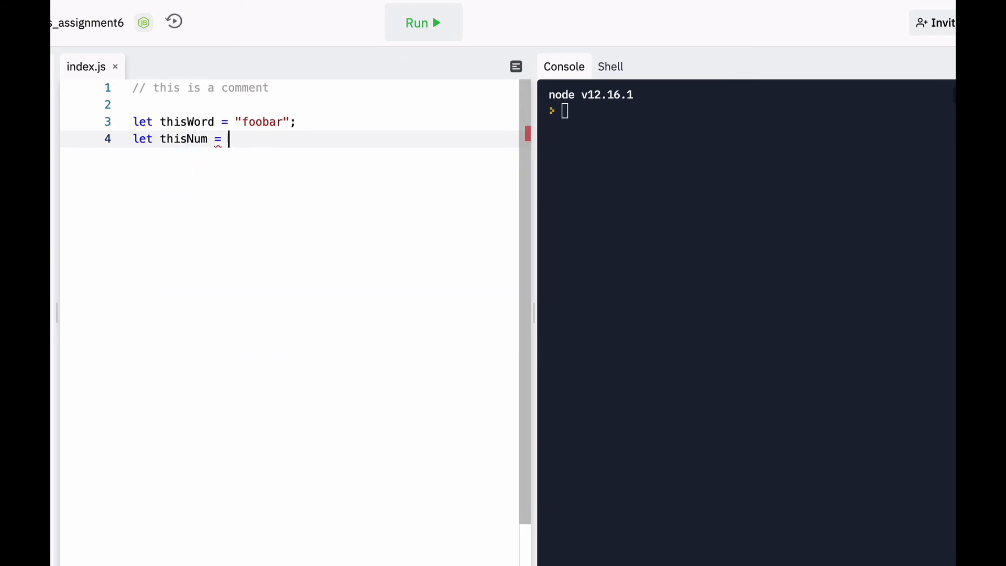
type("42;")
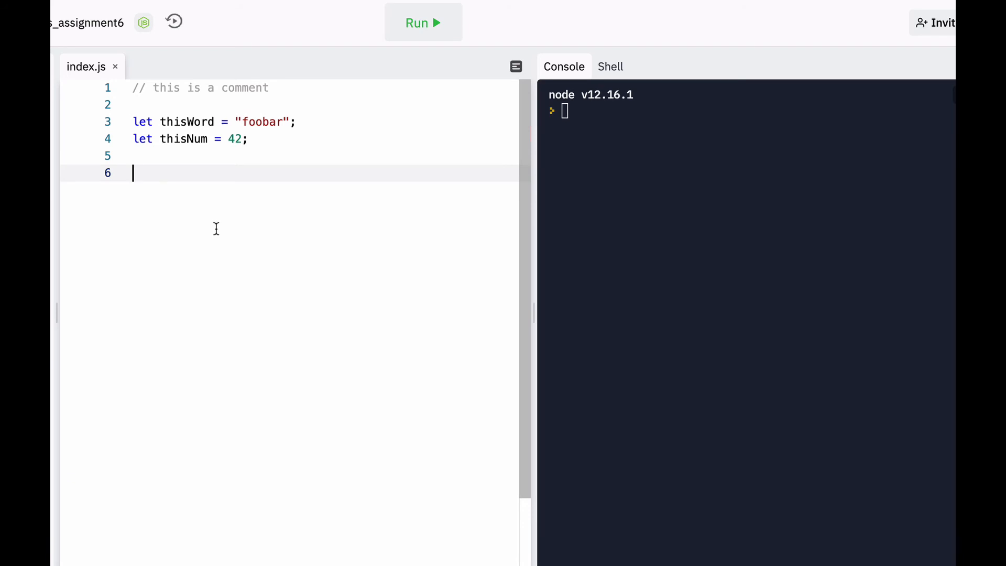
Step: Add console.log(thisNum); and console.log(thisWord); below the declarations
type("console")
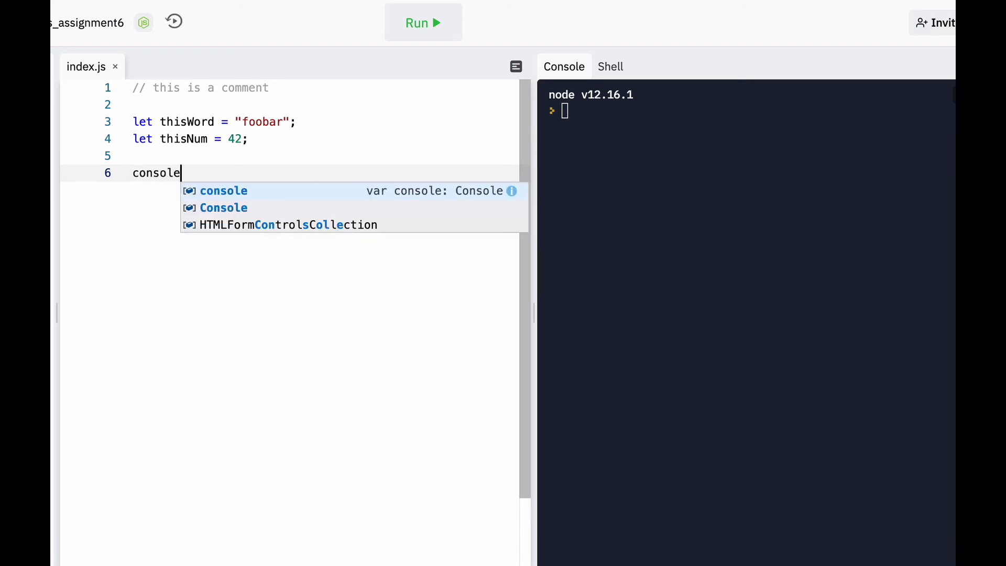
type(".log")
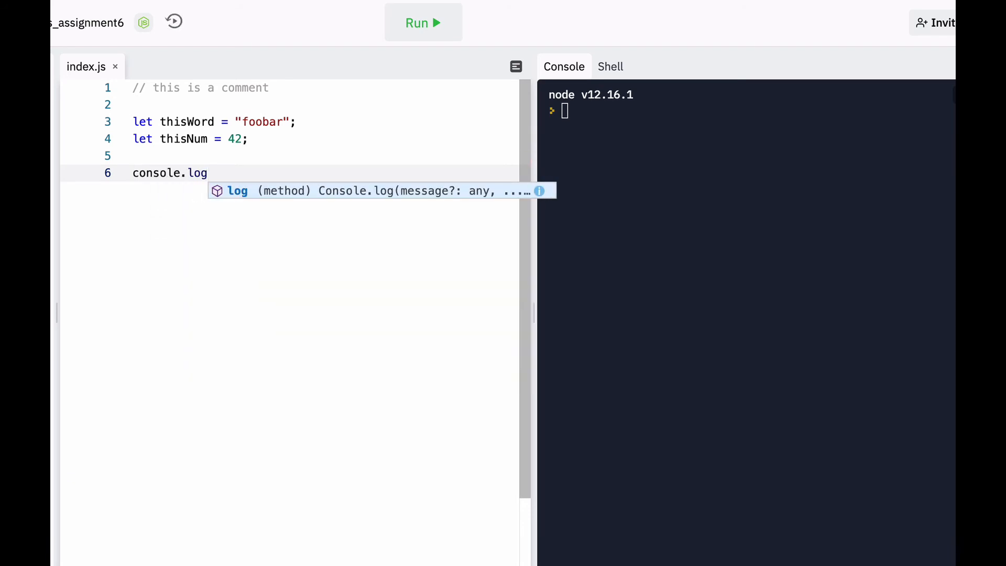
type("(")
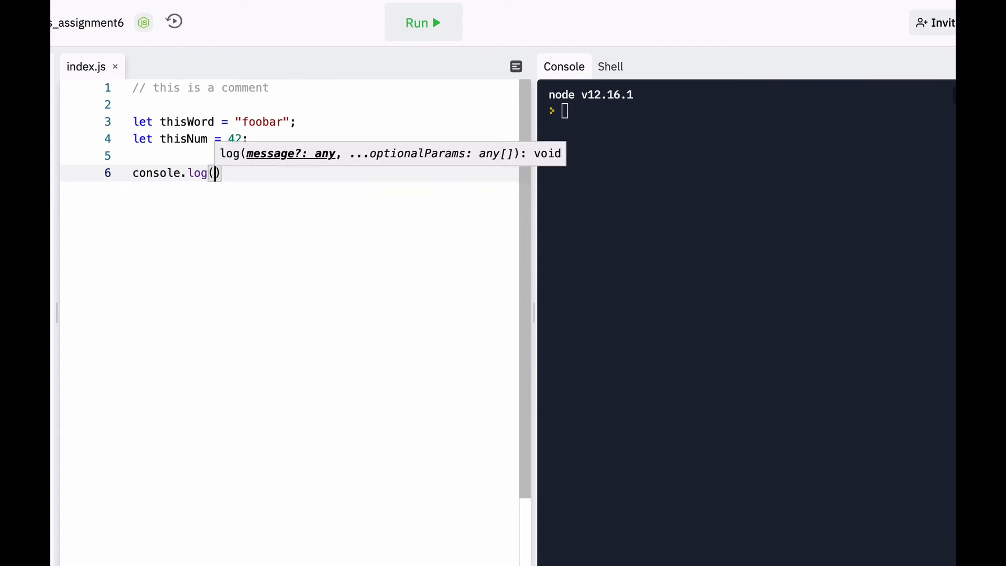
type("thisNum")
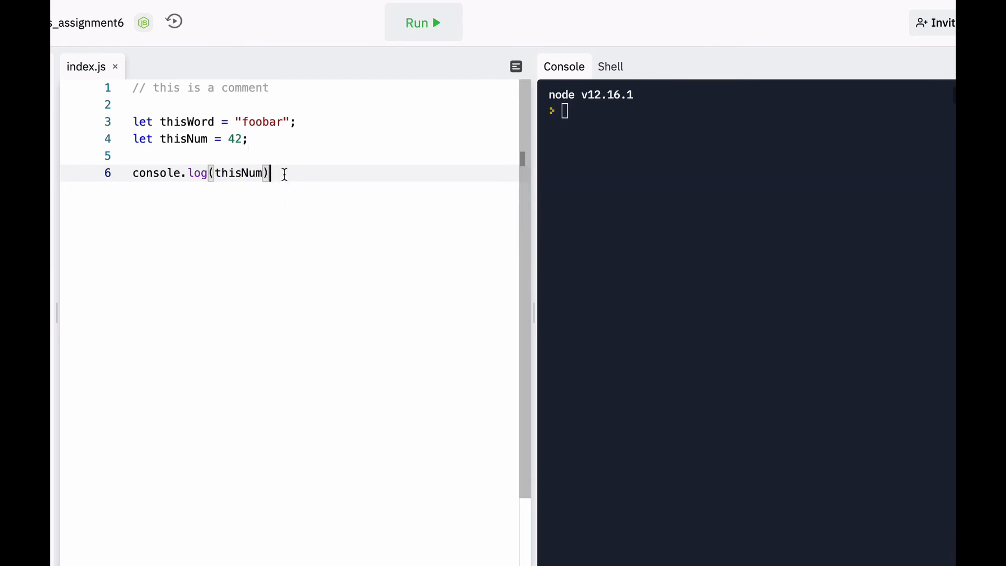
type(";")
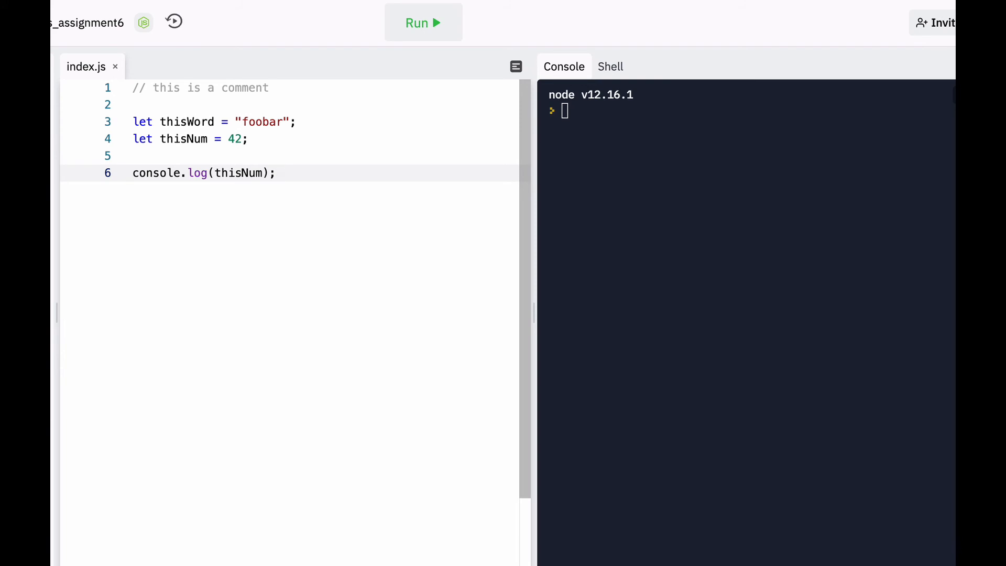
type("console.log(")
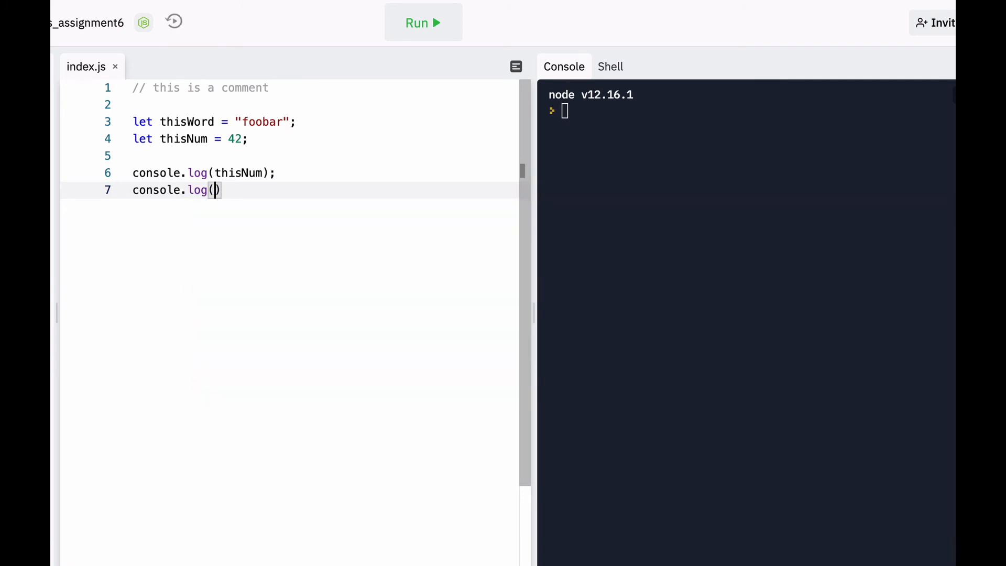
type("thisWord")
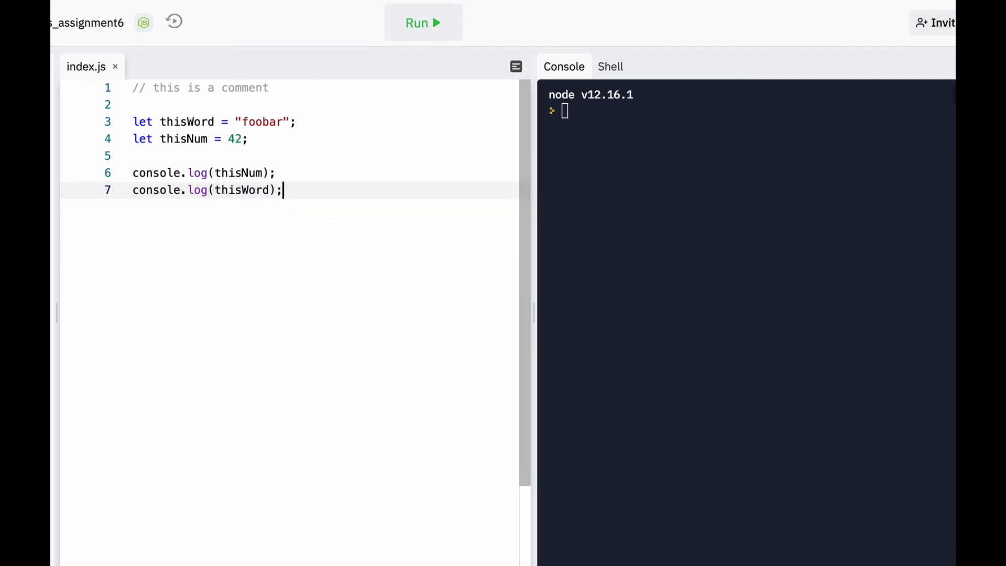
key("Enter")
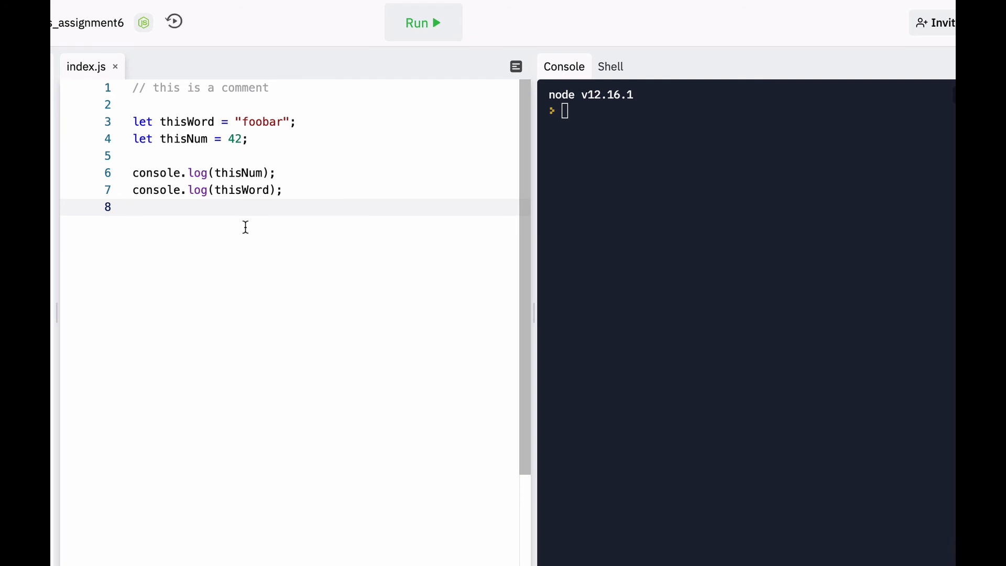
mouse_move(258, 246)
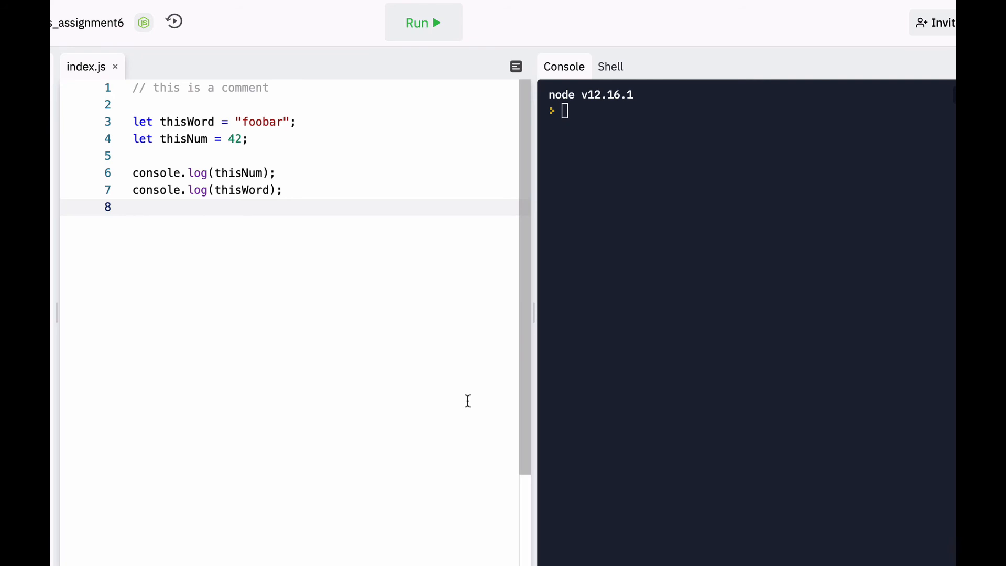
mouse_move(347, 390)
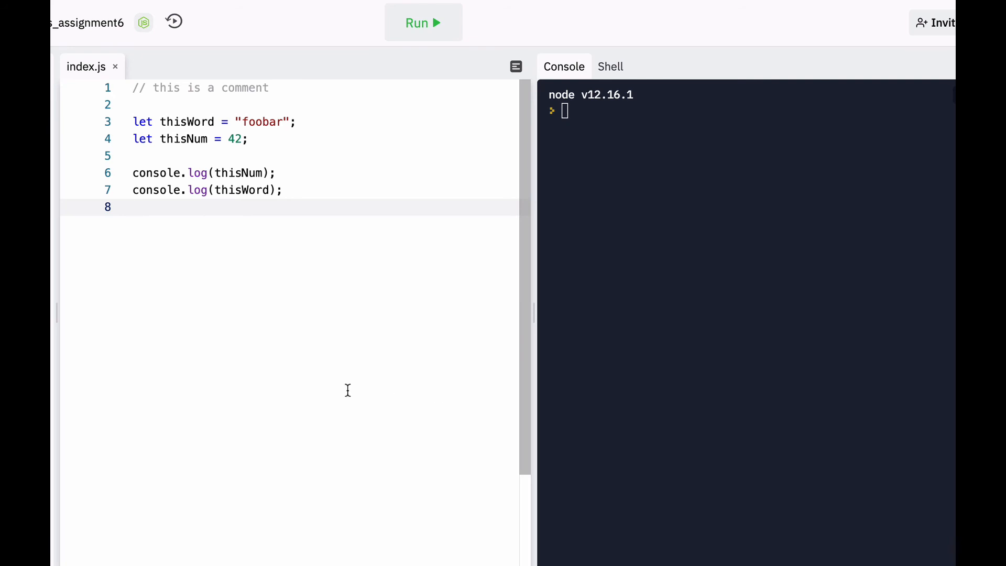
mouse_move(422, 23)
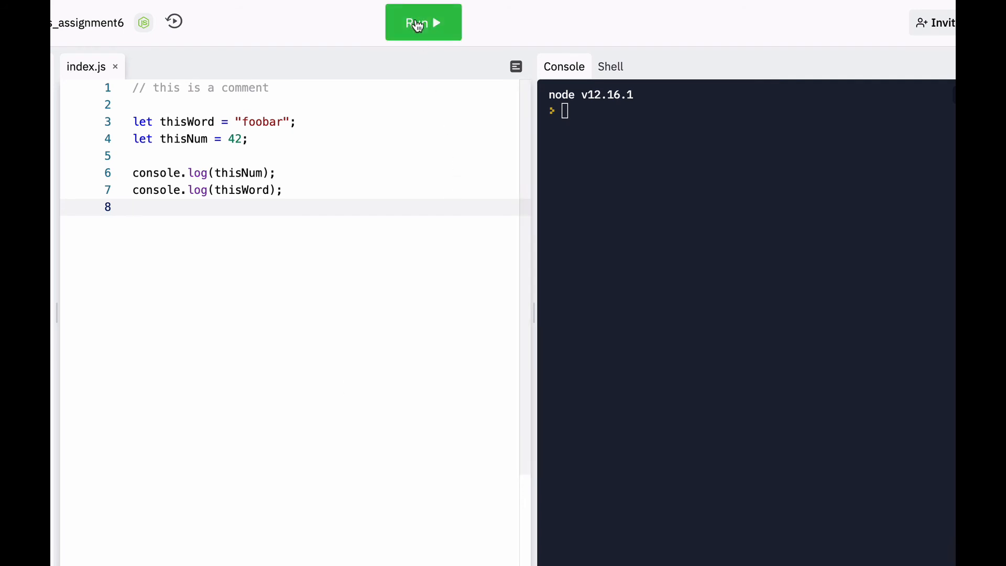
mouse_move(423, 23)
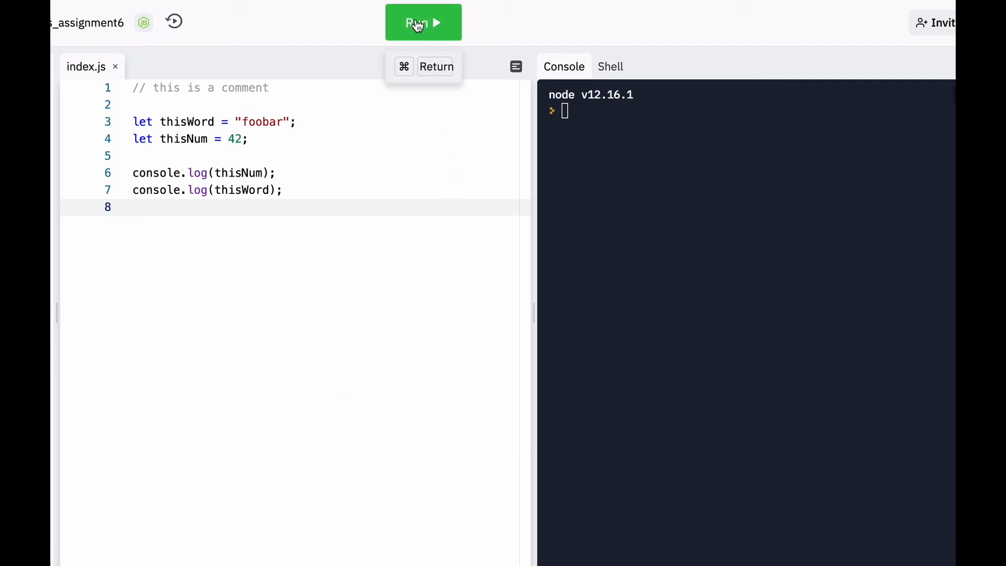
Step: Run index.js and confirm the console prints 42 then foobar
left_click(423, 22)
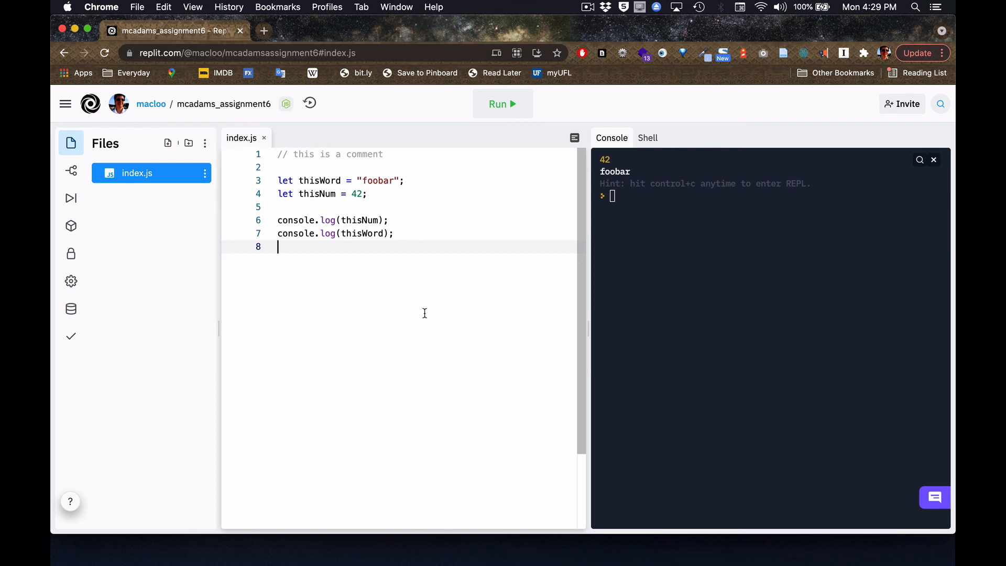
mouse_move(151, 103)
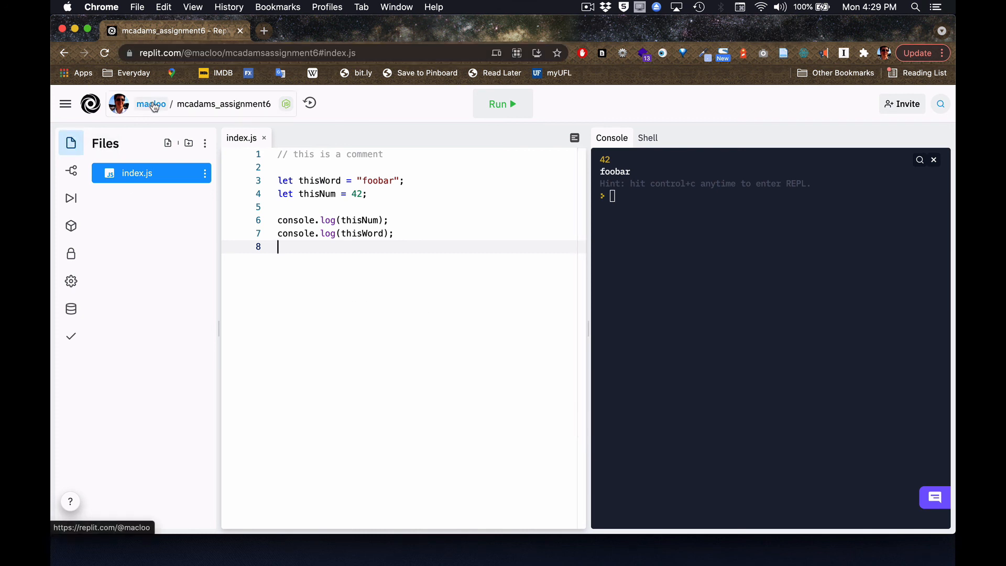
Step: Return to the account home and reopen mcadams_assignment6 from My repls
left_click(64, 103)
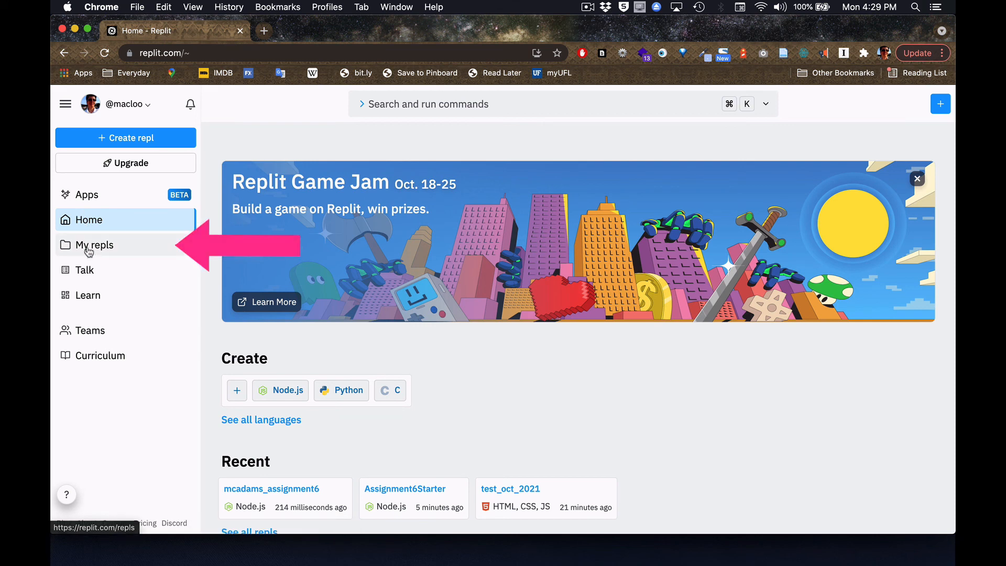
left_click(94, 245)
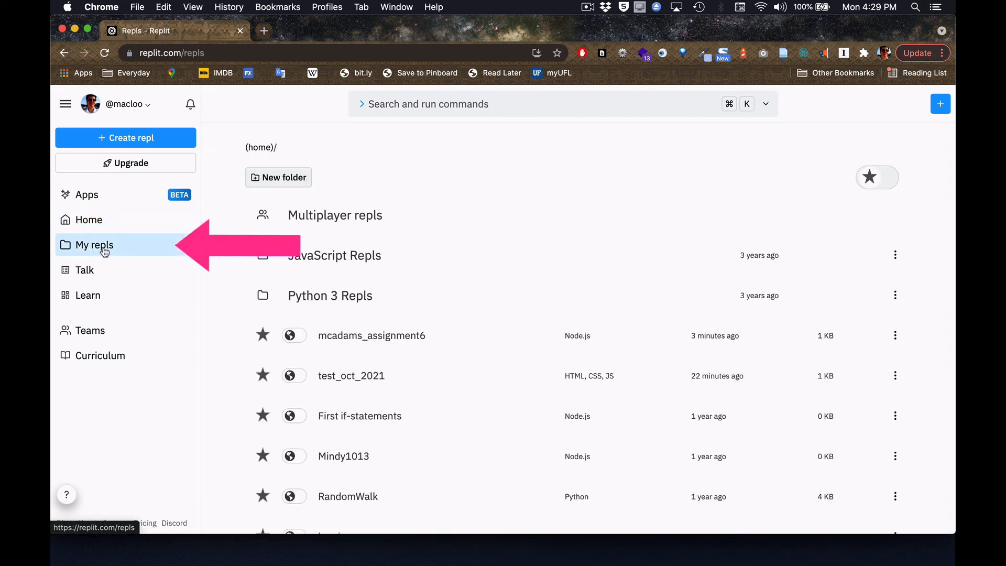
mouse_move(406, 339)
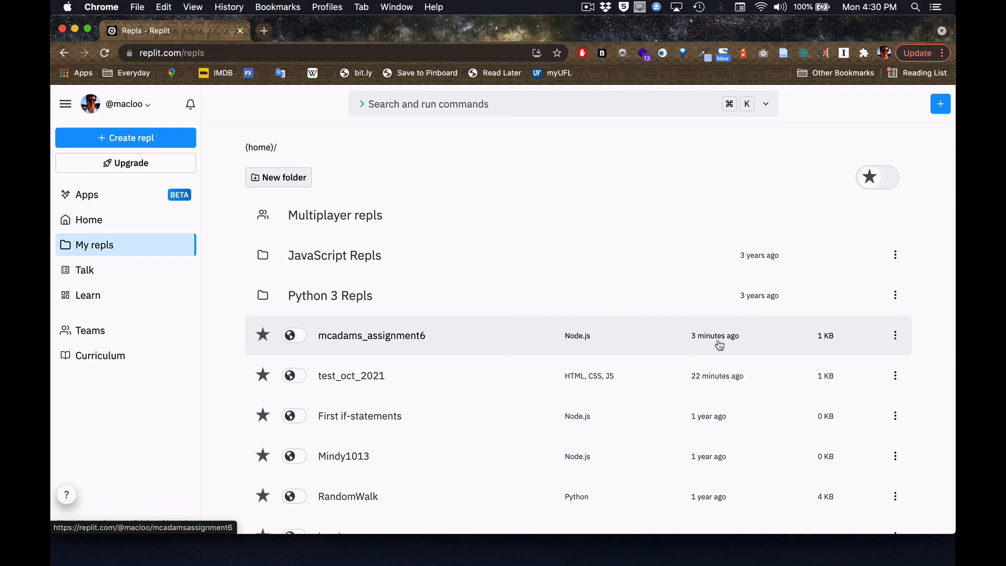
mouse_move(384, 341)
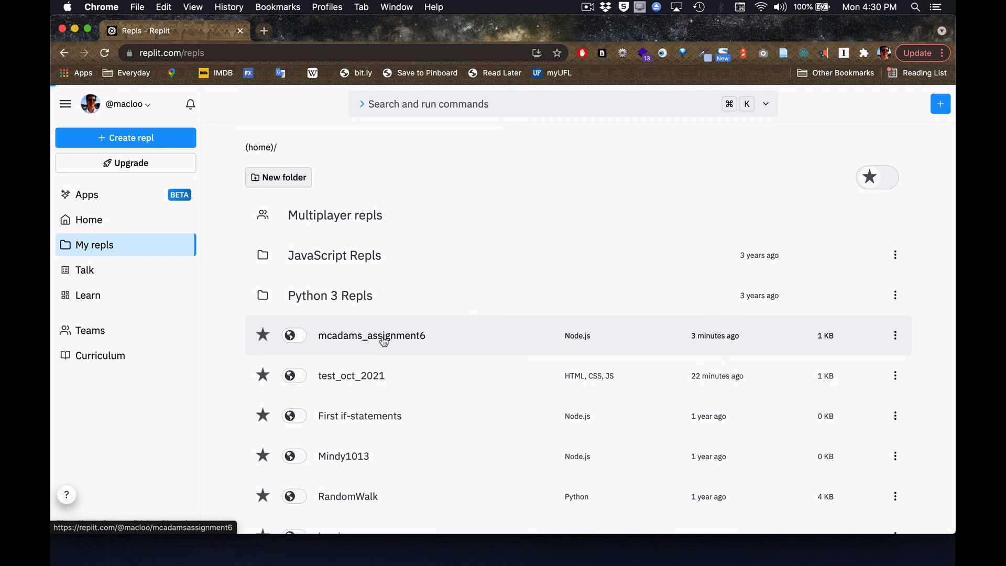
left_click(371, 335)
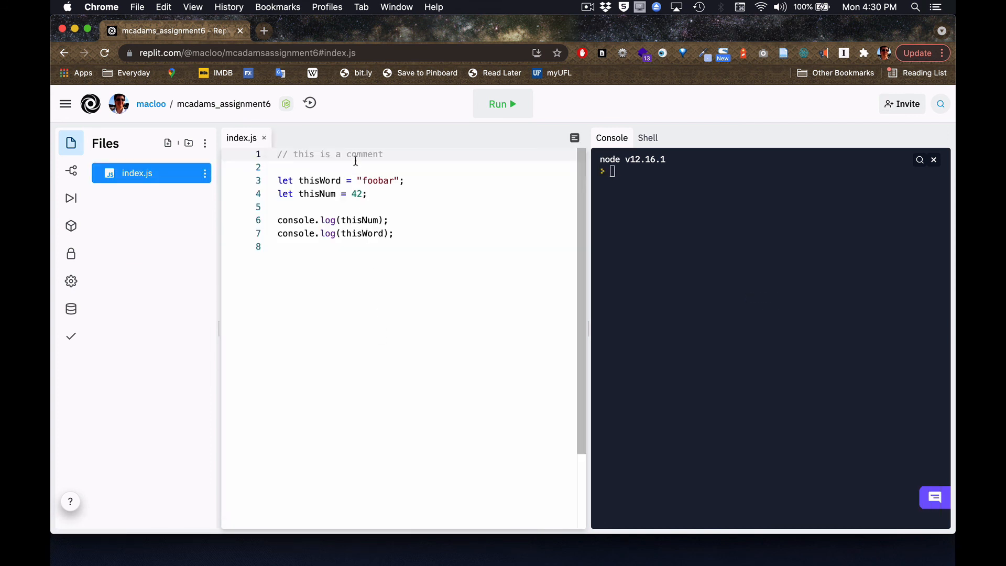
Step: Run the reopened mcadams_assignment6 program and confirm the console prints 42 and foobar
left_click_drag(277, 154, 305, 181)
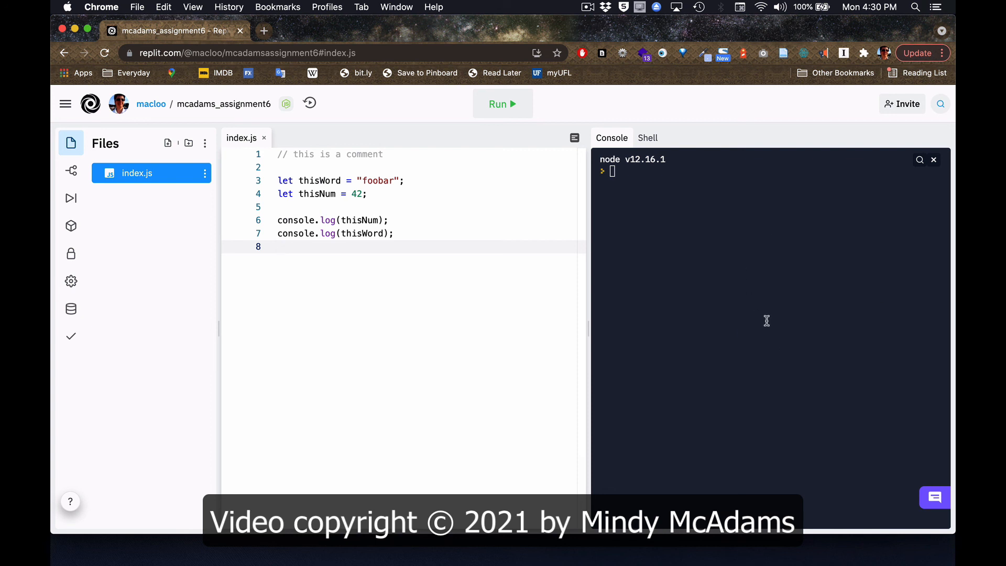
left_click(502, 104)
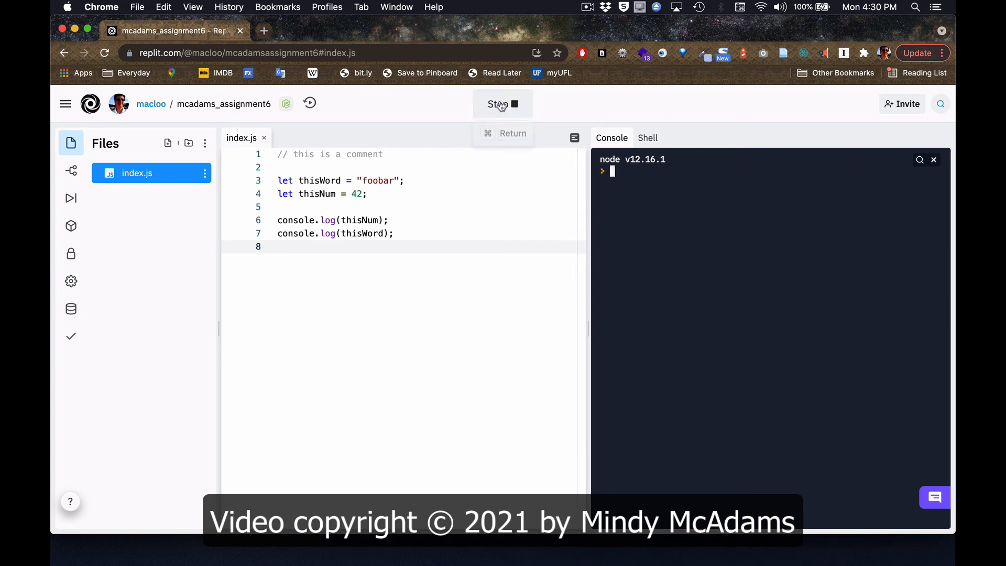
left_click(503, 104)
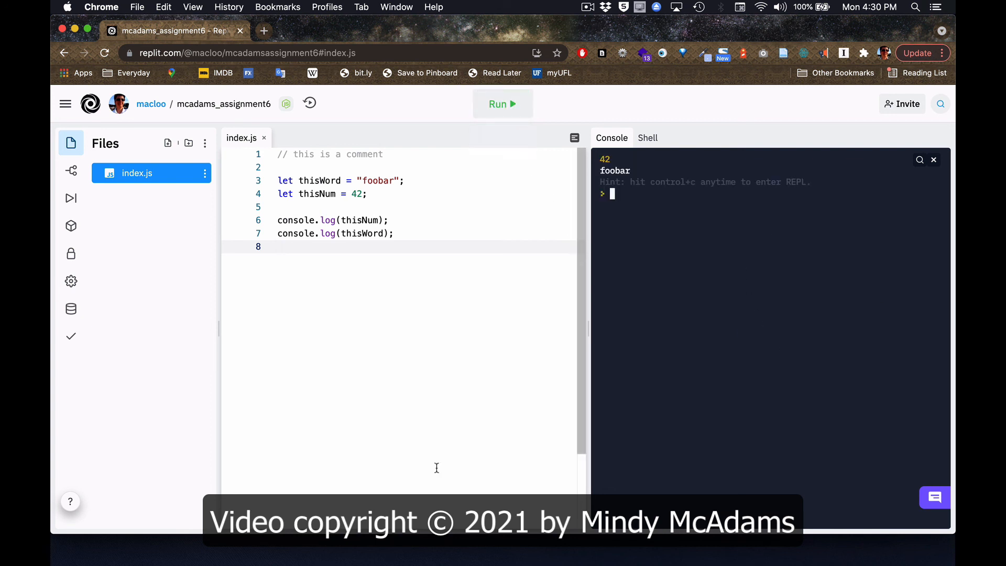